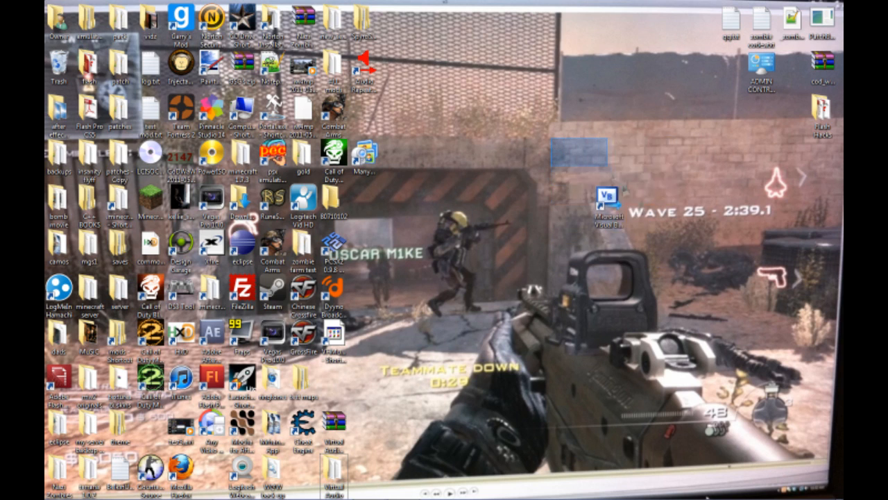
- Launch Firefox from the desktop, landing on the YouTube home page
click(607, 201)
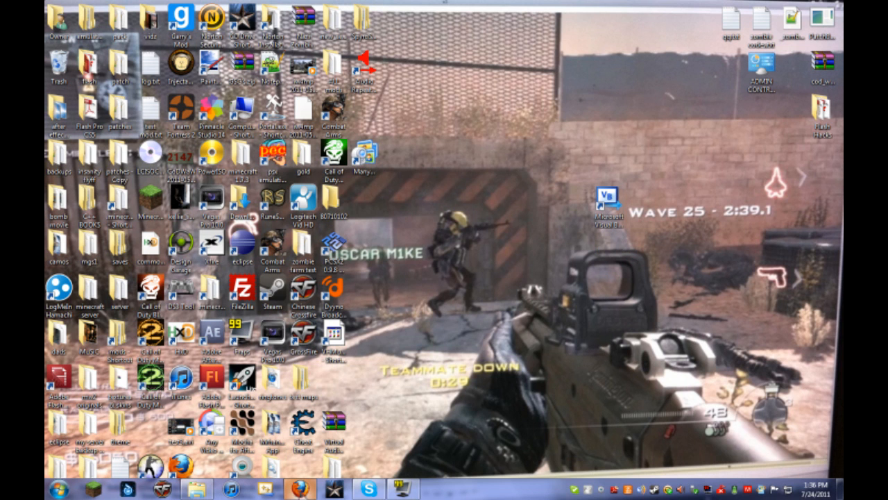
click(300, 489)
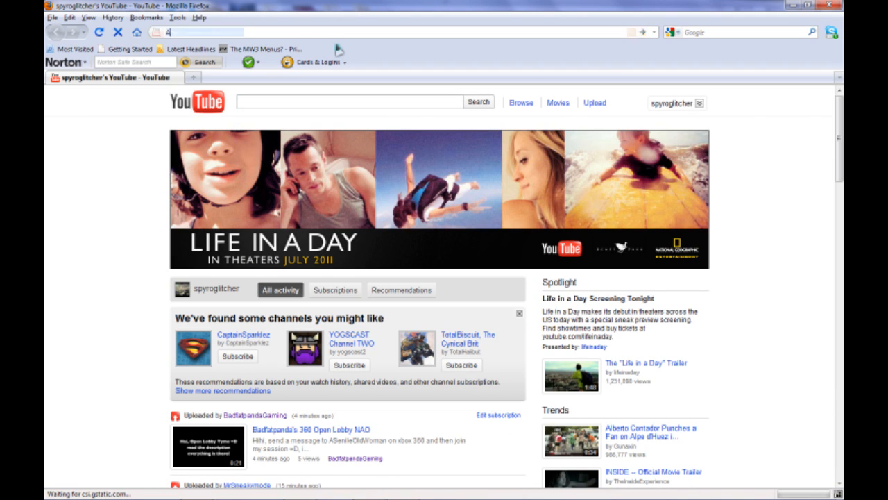
- Go to andkon.com/arcade and open the Stick RPG game page
text(ANDKON)
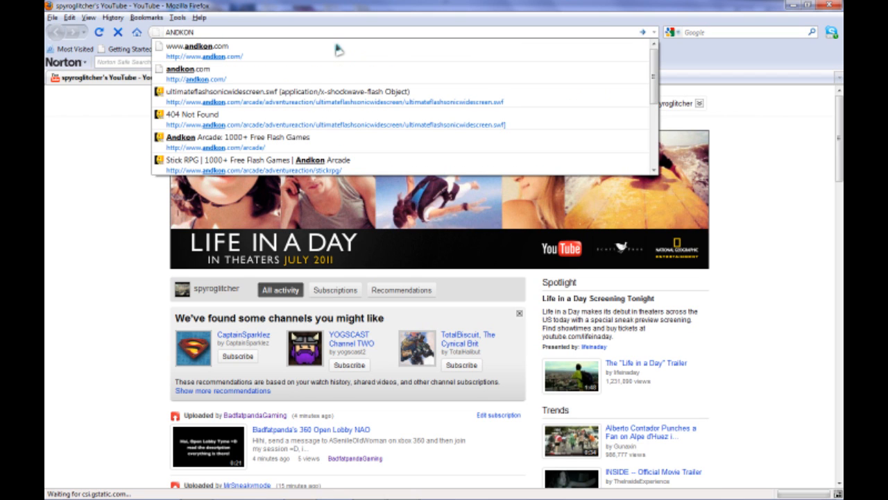
text(anl)
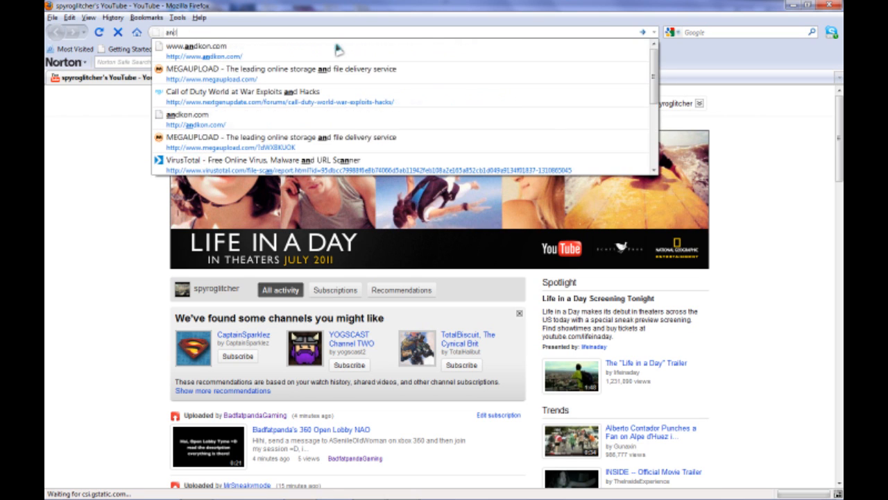
click(197, 46)
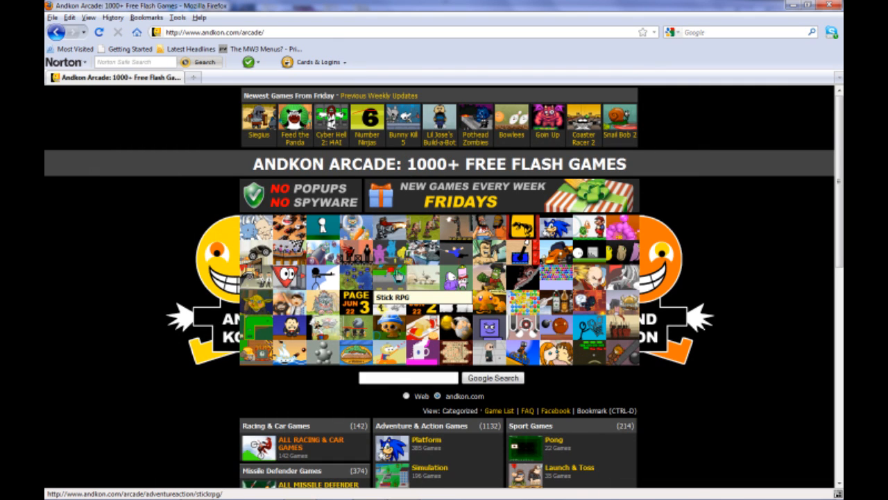
click(393, 297)
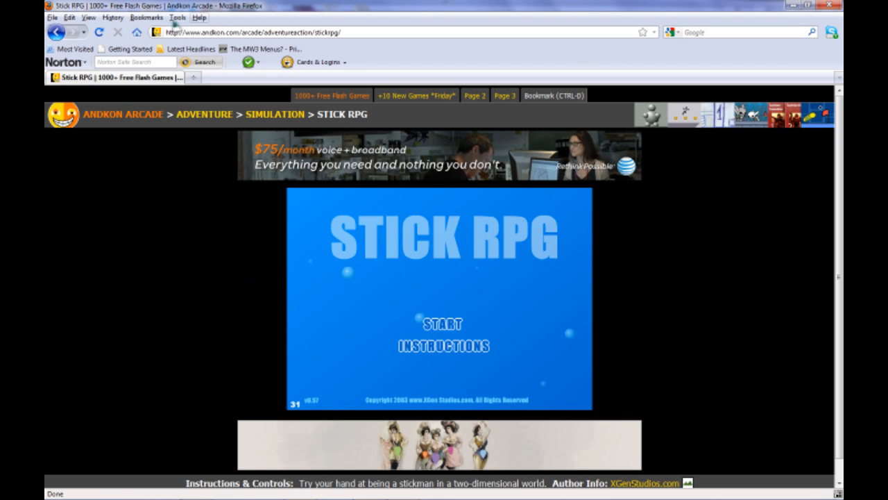
- View the current page's information and list its media files
click(178, 16)
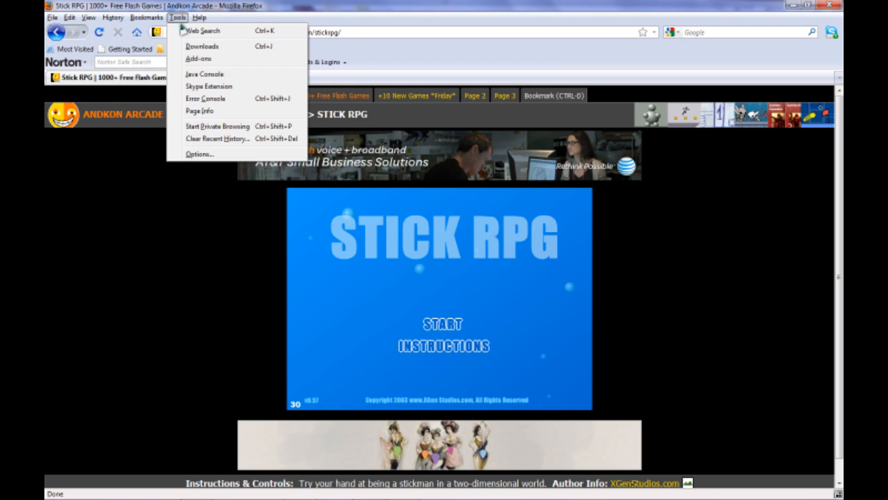
click(200, 111)
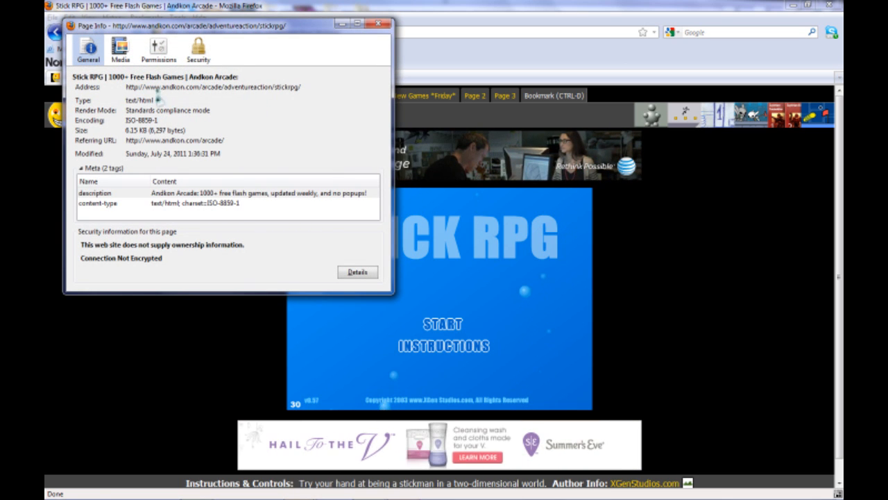
click(120, 49)
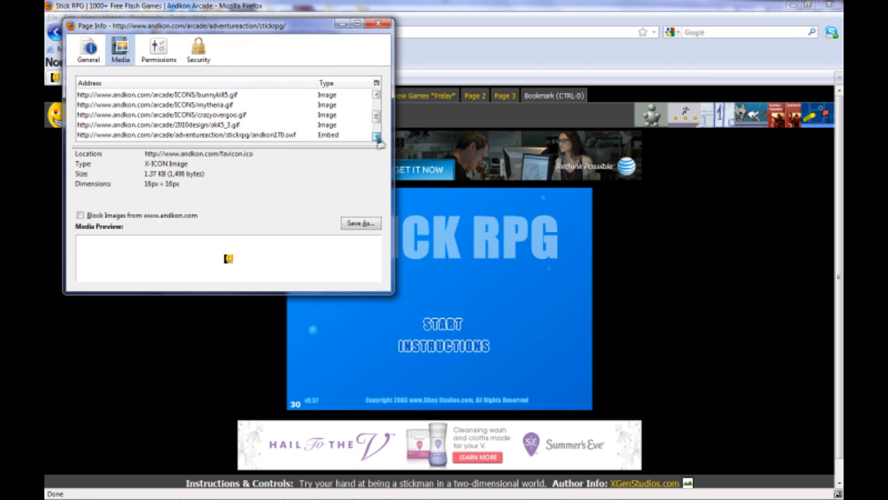
- Select the embedded Stick RPG .swf entry and start saving it to disk
click(208, 125)
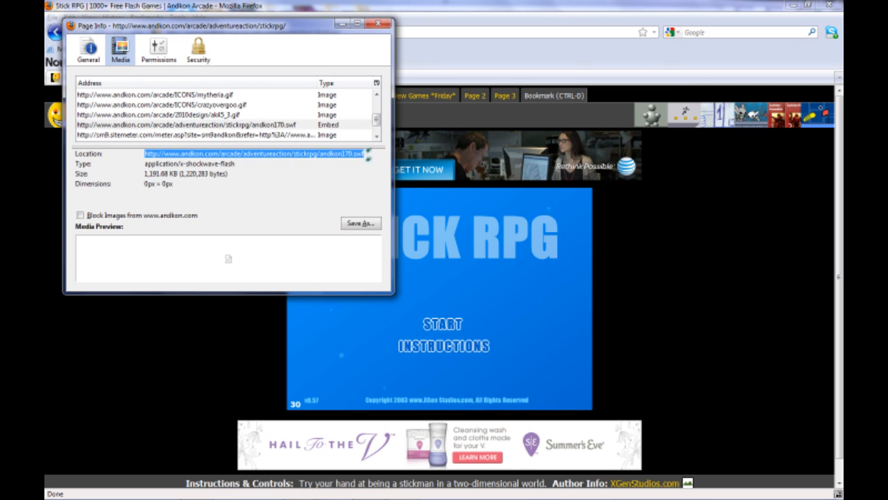
right_click(252, 152)
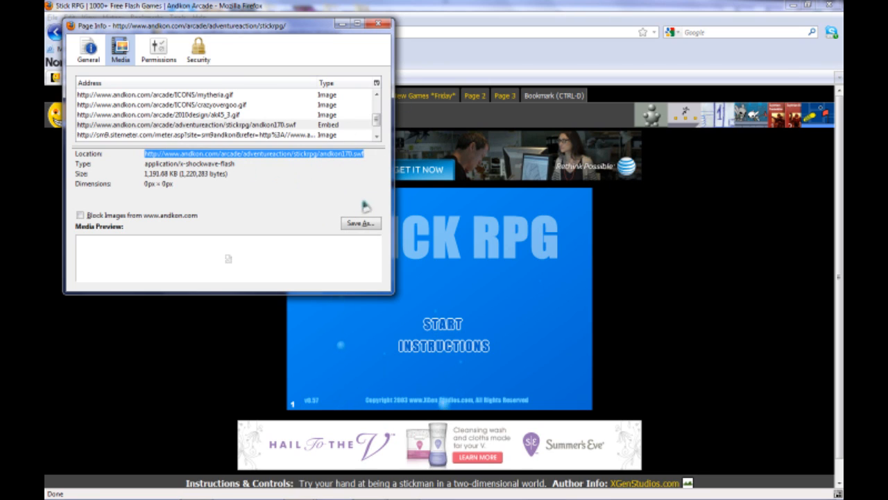
click(359, 222)
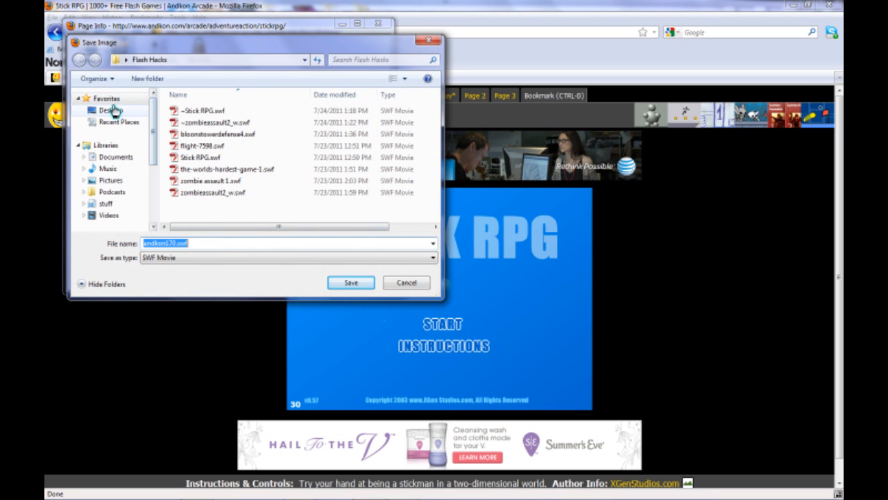
- Save the Flash file to the Desktop under the name flash hack
click(111, 110)
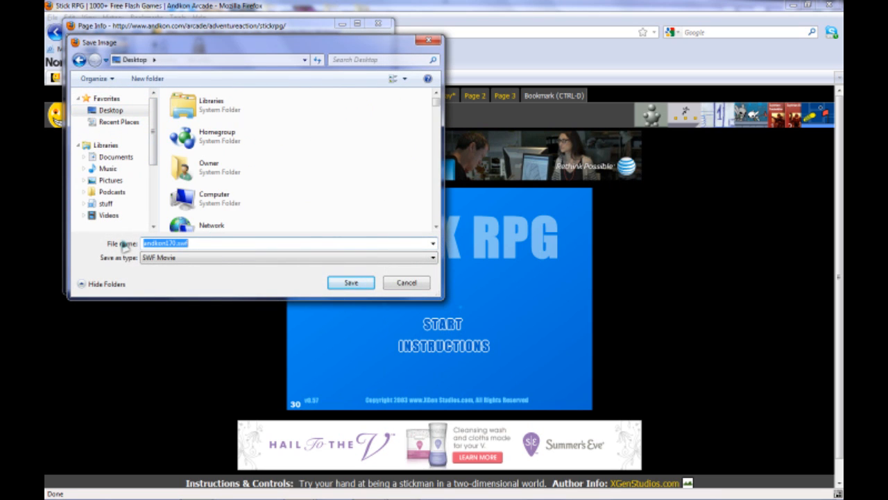
text(flash hack)
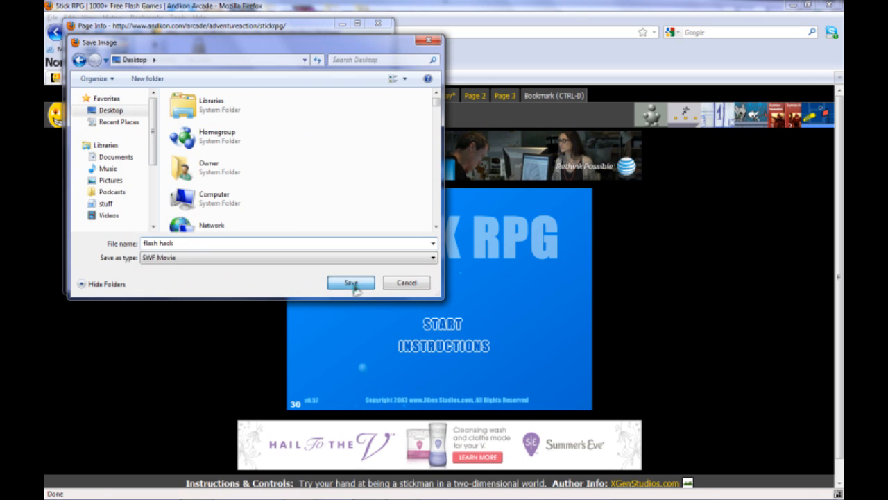
click(350, 283)
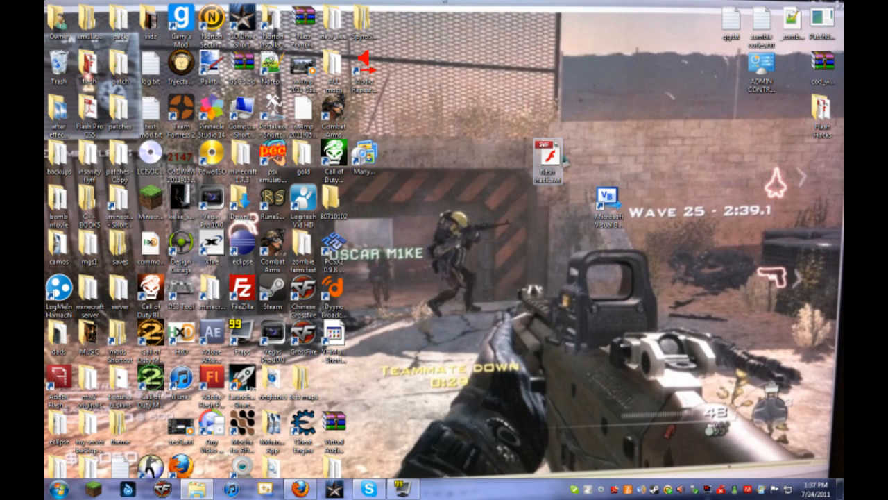
- Show the context options for the saved flash hack.swf icon on the desktop
right_click(547, 150)
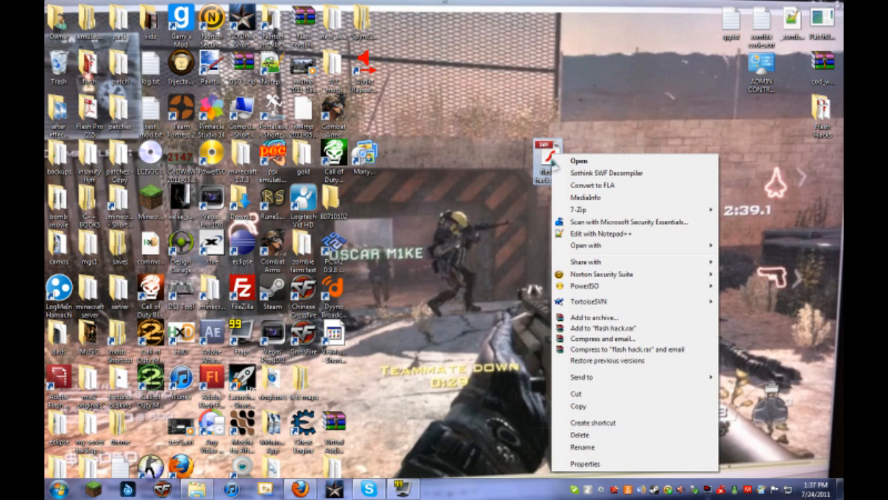
mouse_move(609, 172)
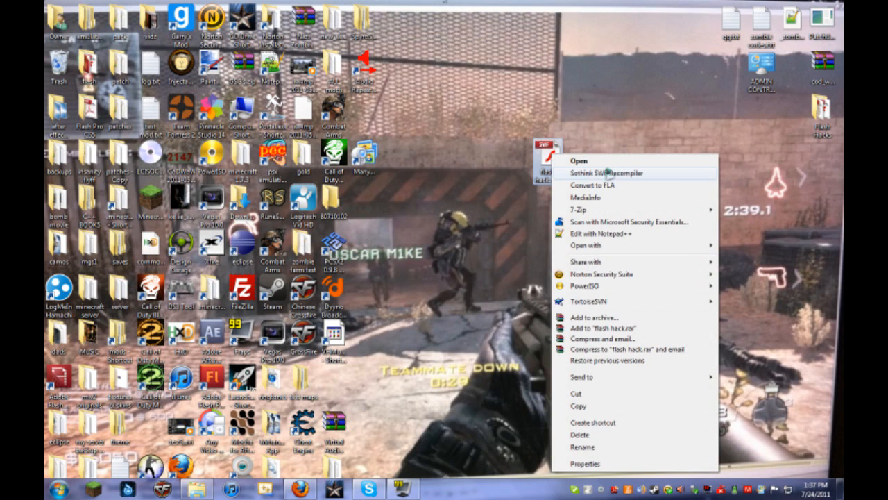
mouse_move(599, 175)
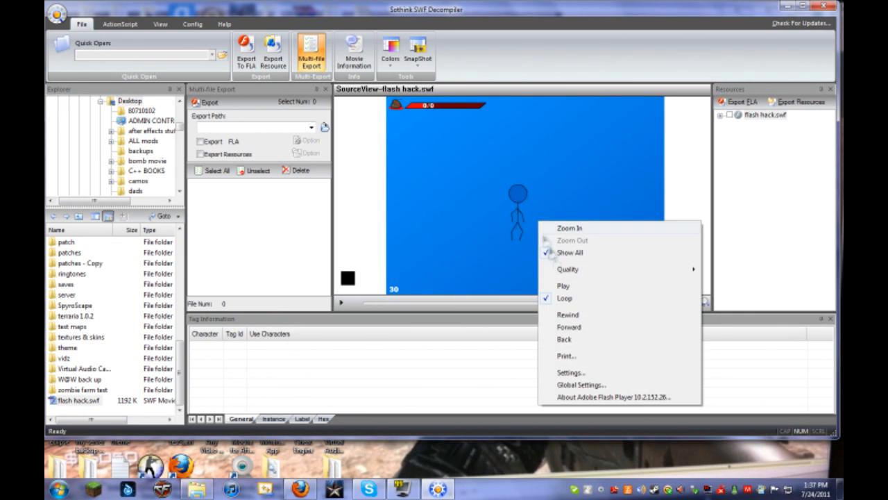
- Expand flash hack.swf's Action scripts and view the MainMovie ActionScript with its cash variable
click(564, 286)
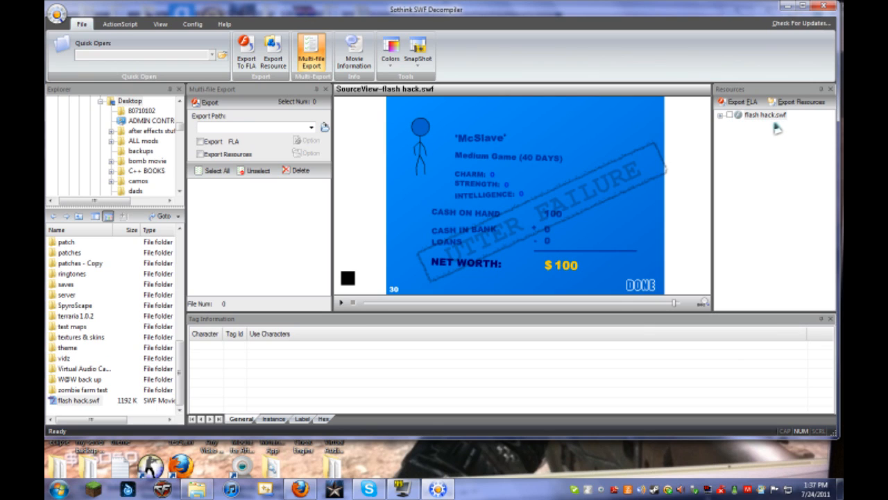
mouse_move(725, 131)
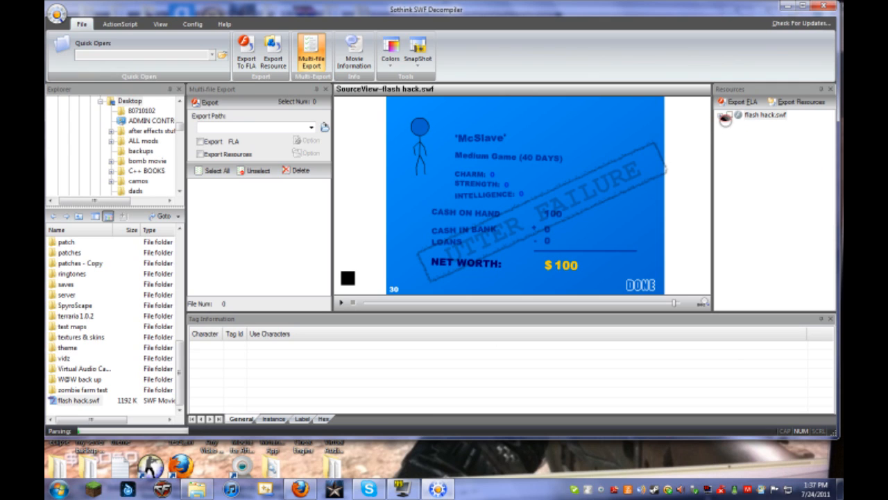
click(724, 114)
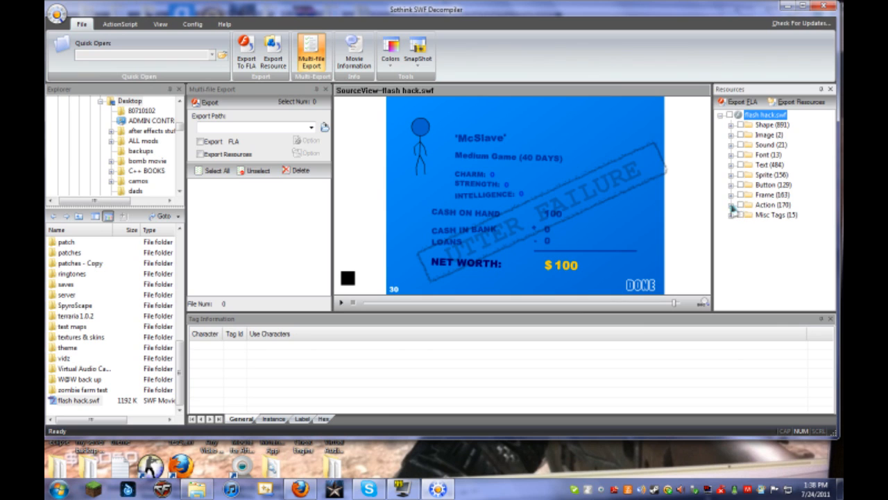
click(733, 204)
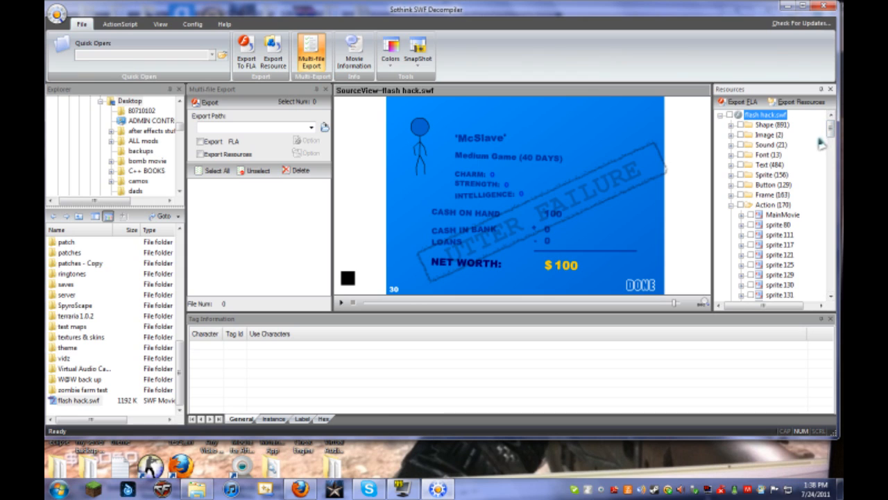
scroll(down, 3)
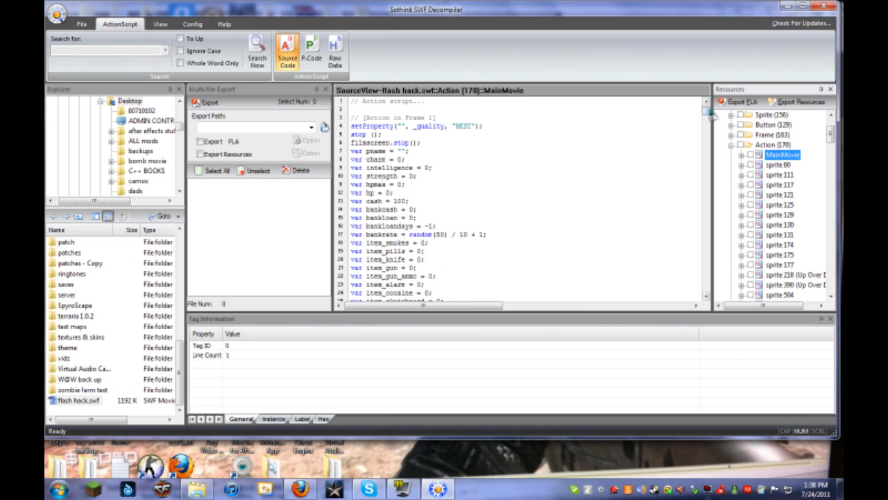
scroll(down, 3)
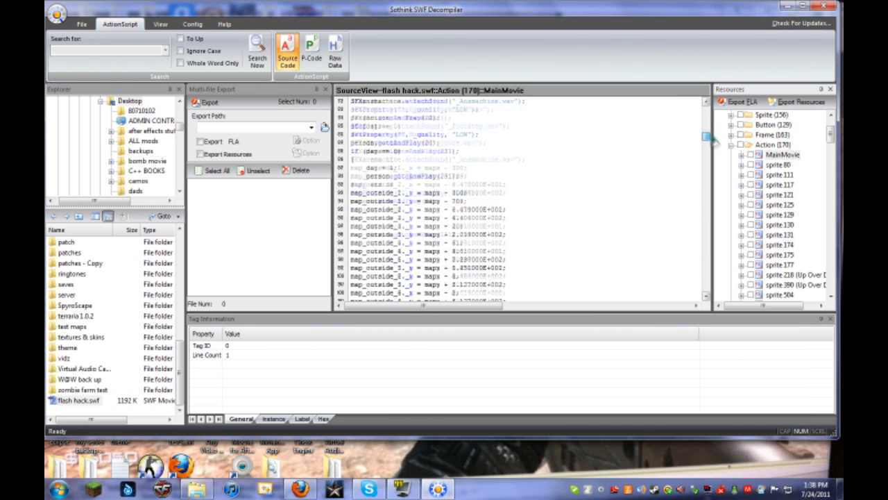
scroll(up, 3)
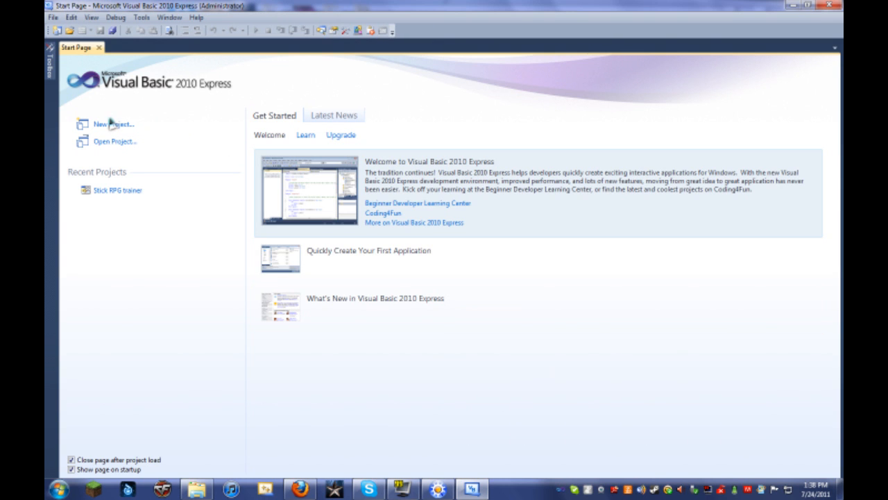
- Create a new Windows Forms Application project named Flash Hack with its blank Form1
click(114, 123)
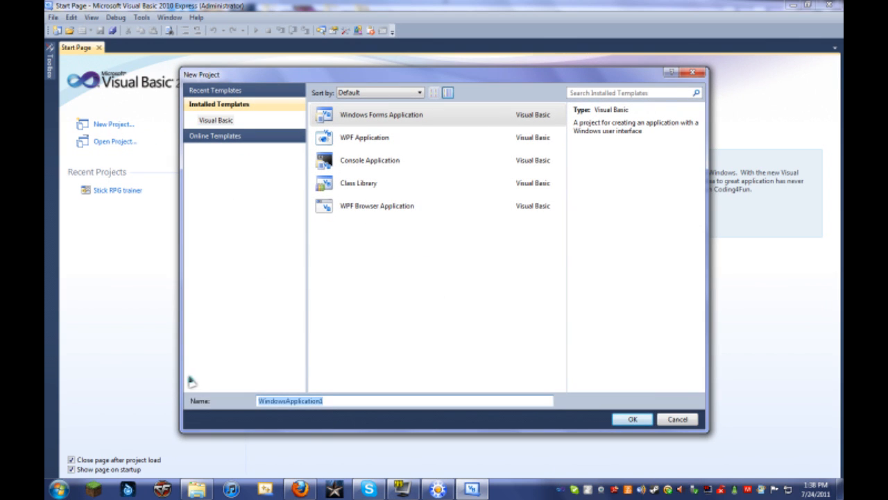
text(F)
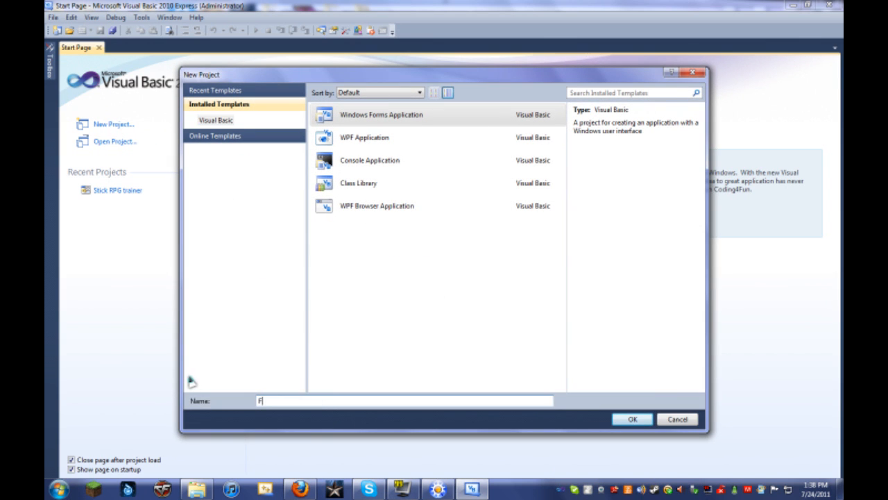
text(lash Hack)
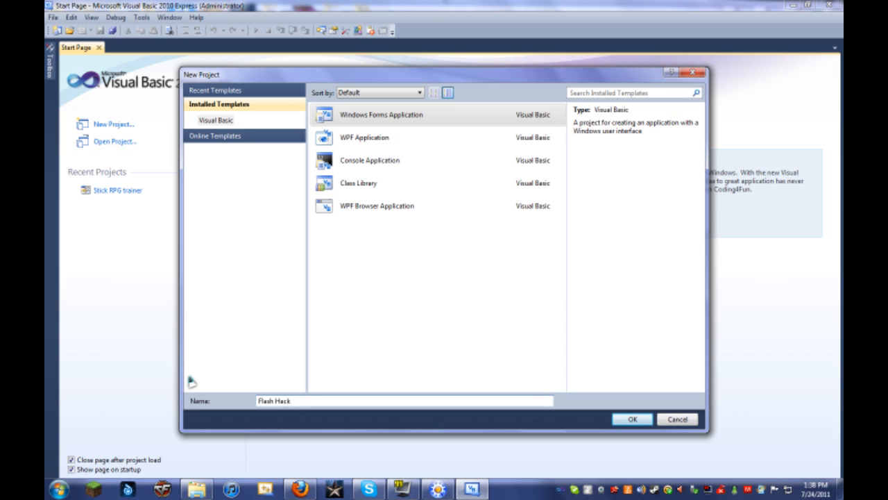
click(677, 419)
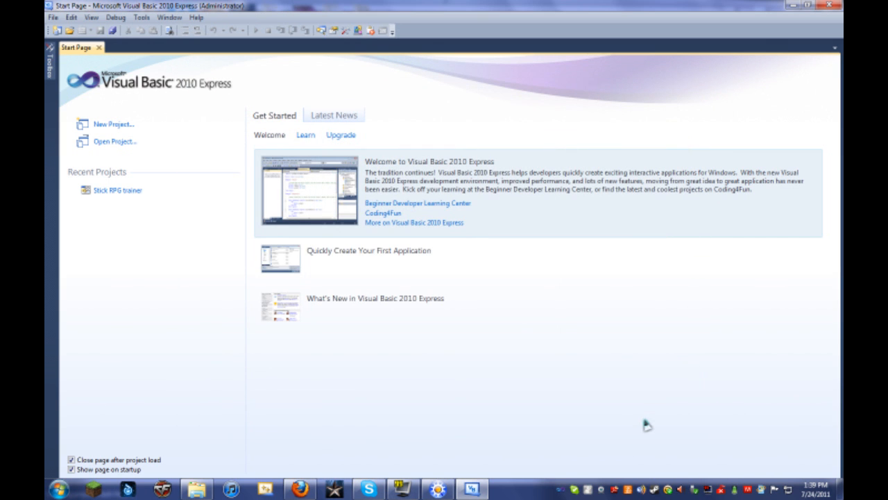
click(114, 123)
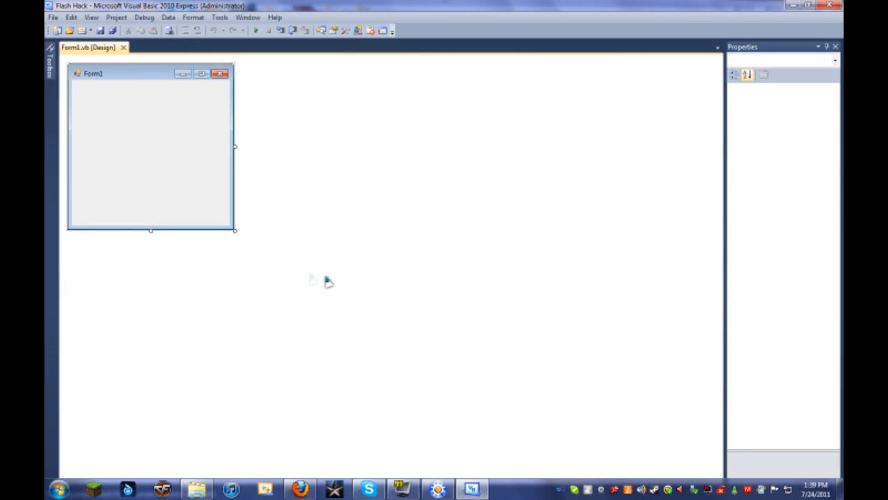
- Enlarge Form1 to 801×741 and title it 'glitcher Trainer tutorial'
click(139, 139)
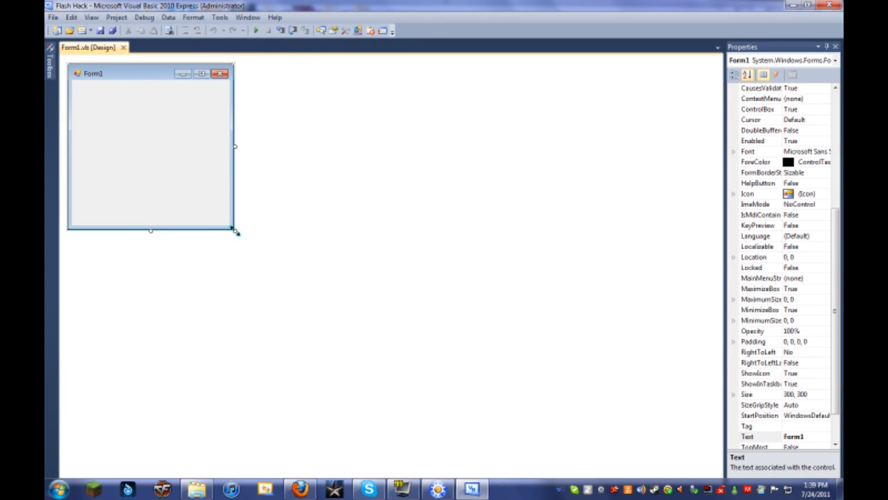
drag(236, 233, 511, 471)
text(Spyro)
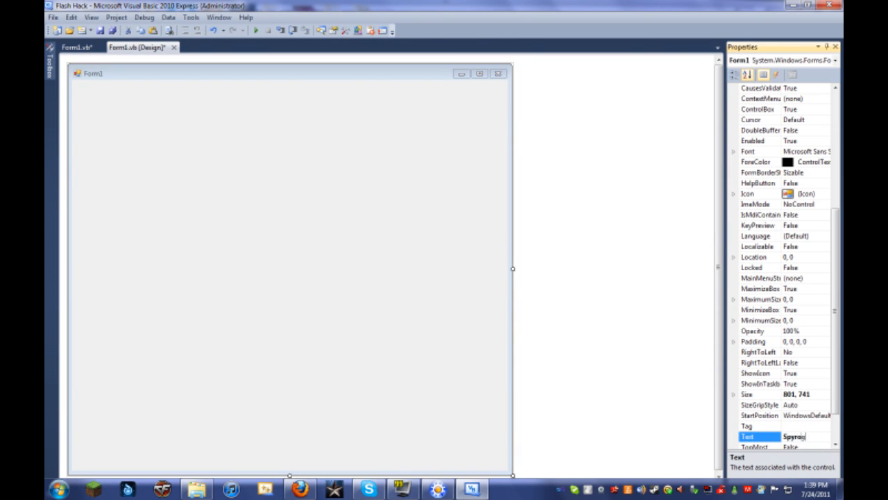
text(litcher)
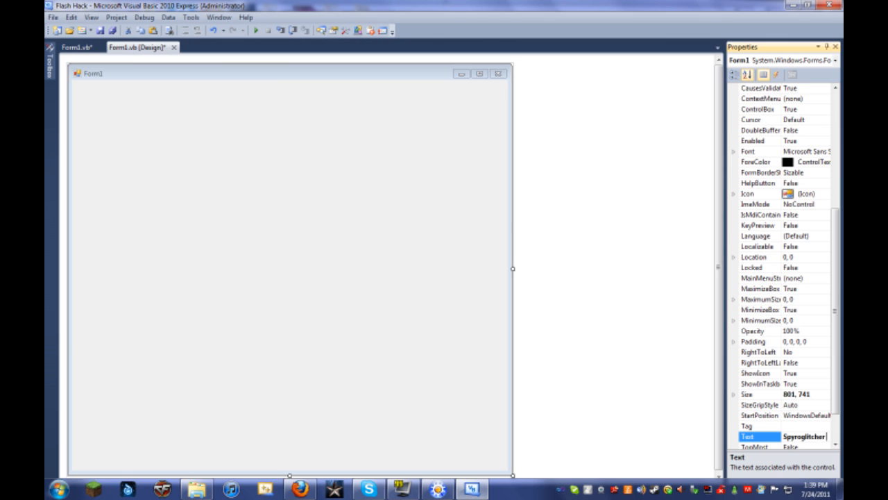
text(glitcher Trainer)
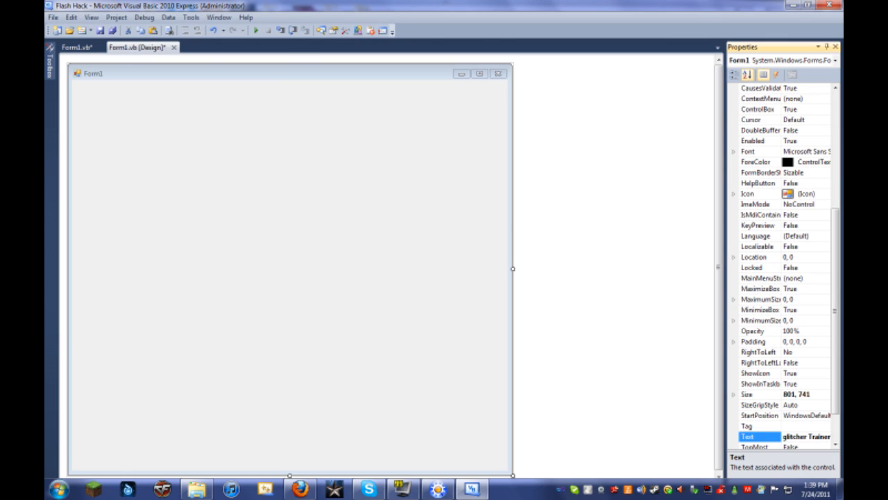
text(Trainer tutorial)
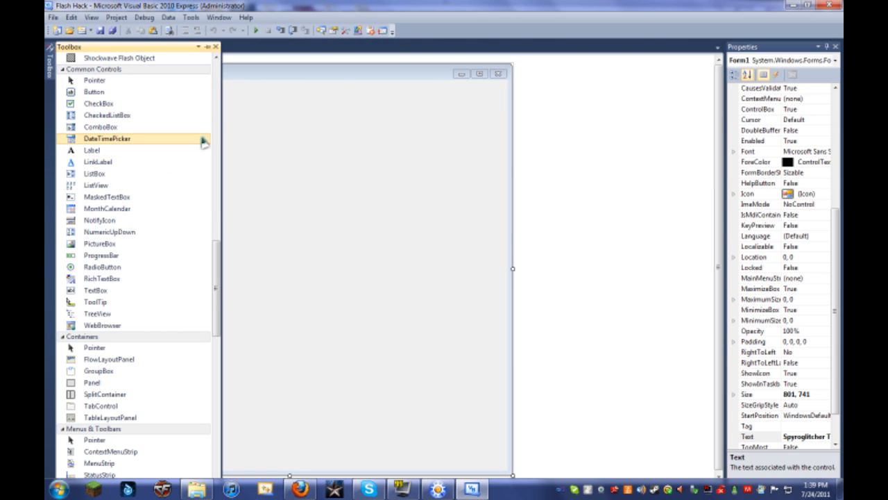
- Add the Shockwave Flash Object COM component to the Toolbox via Choose Items
right_click(107, 138)
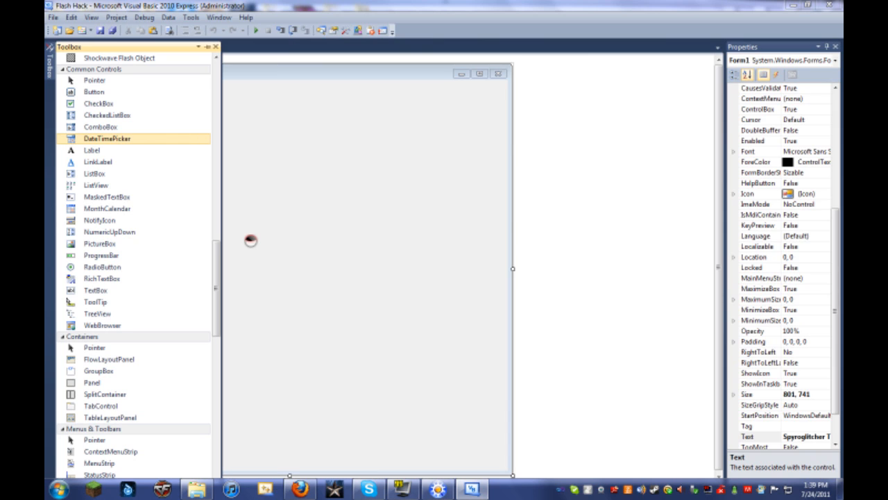
mouse_move(291, 217)
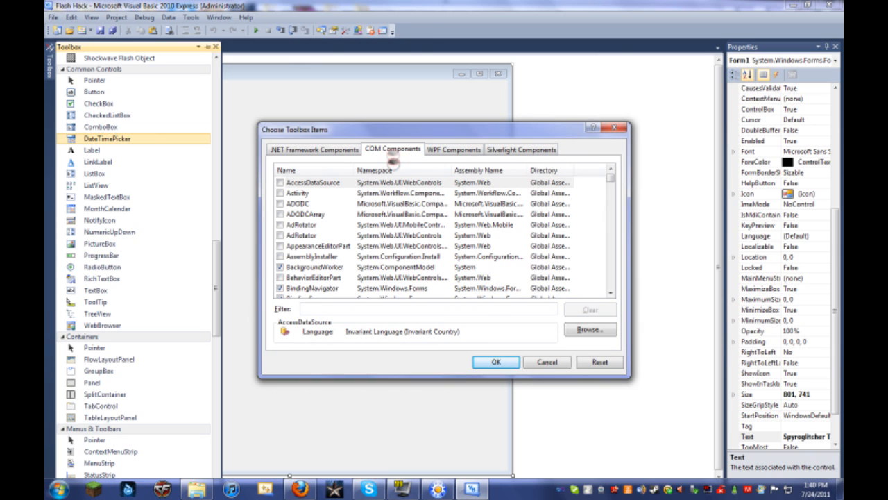
click(393, 150)
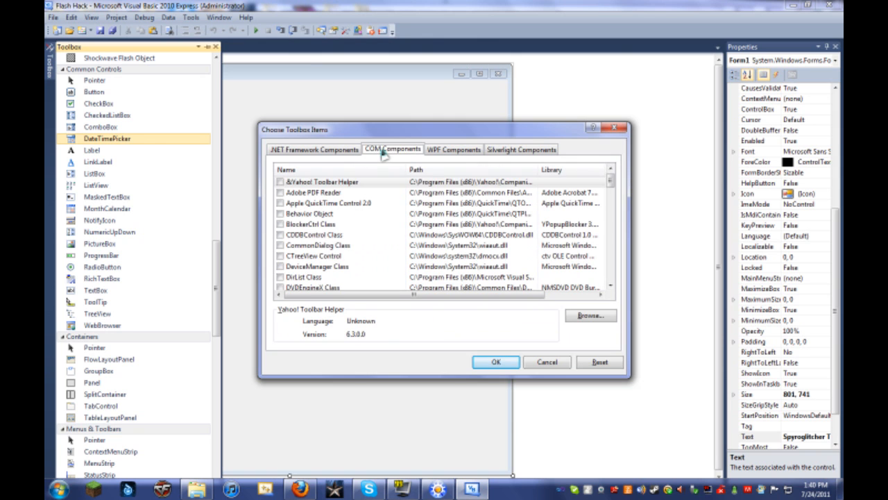
scroll(down, 3)
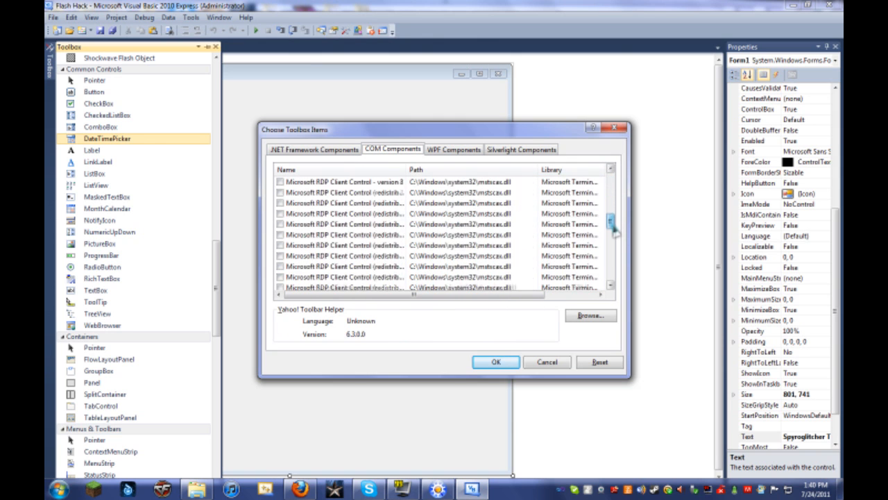
scroll(down, 3)
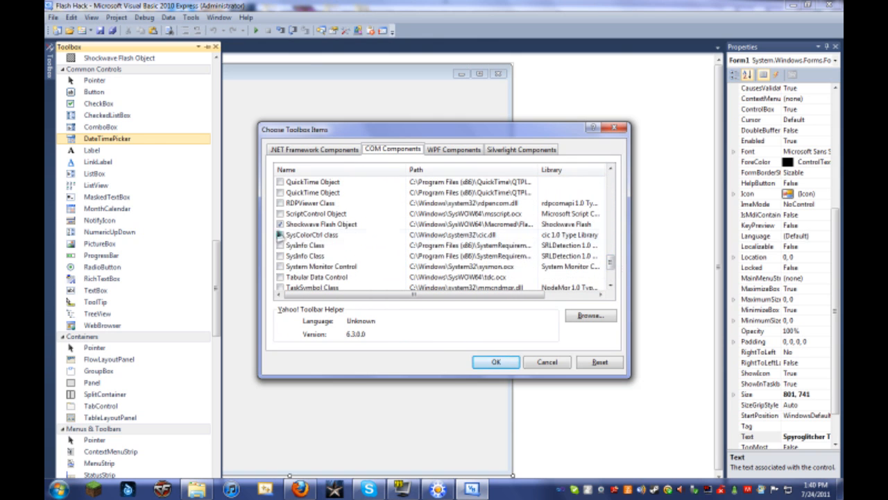
click(280, 224)
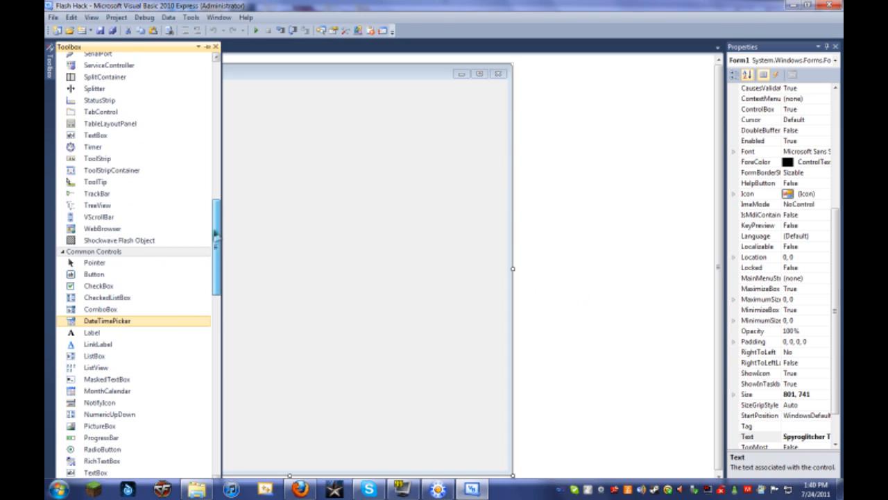
- Place a Shockwave Flash Object on the form and stretch it across most of the form
click(120, 240)
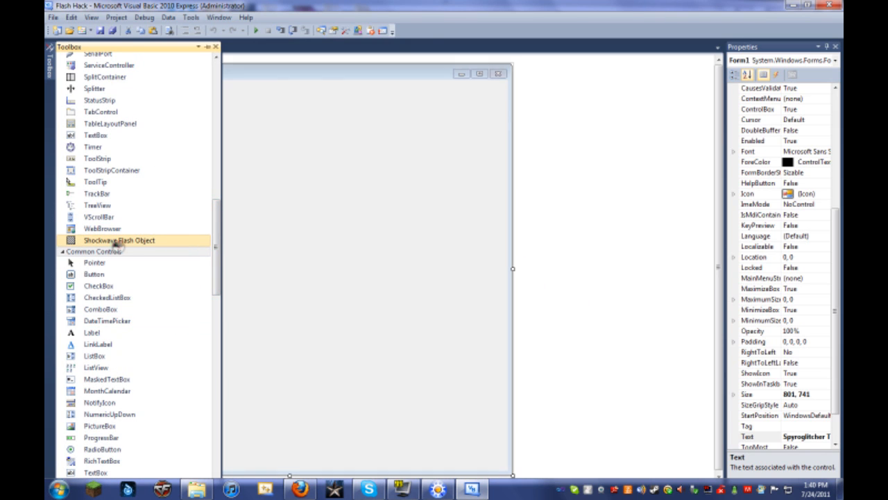
drag(118, 240, 125, 132)
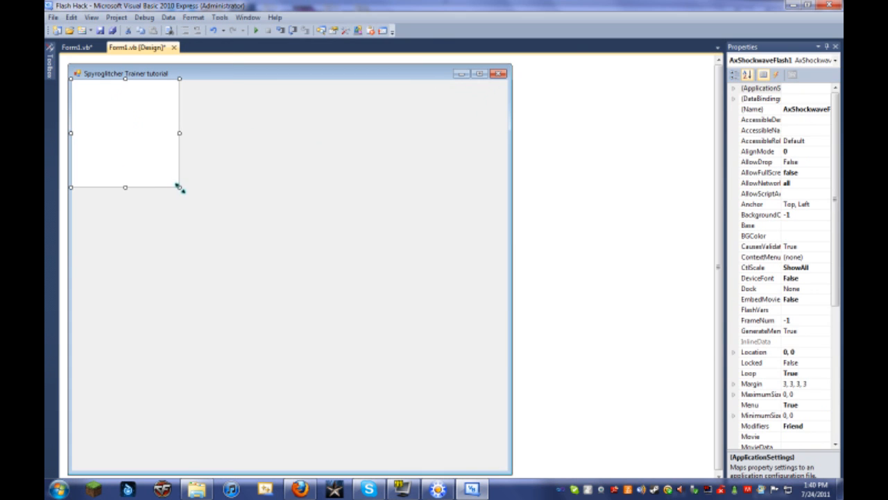
drag(181, 187, 506, 437)
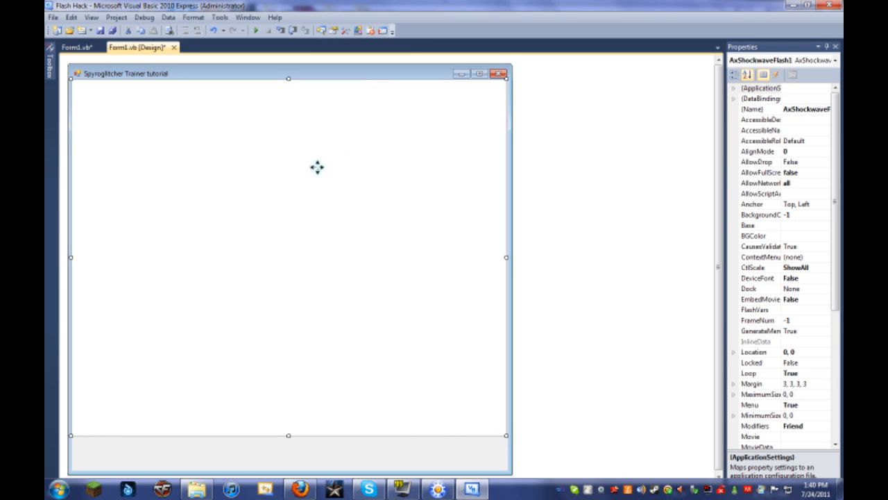
mouse_move(327, 256)
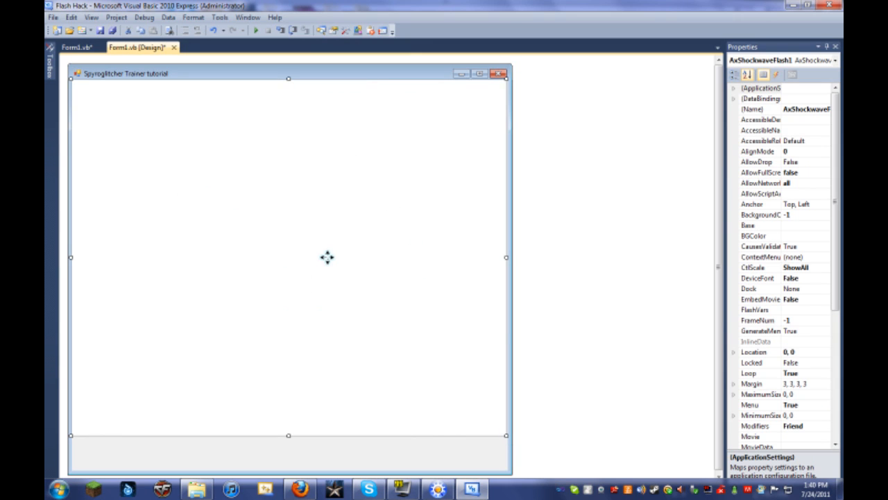
mouse_move(305, 39)
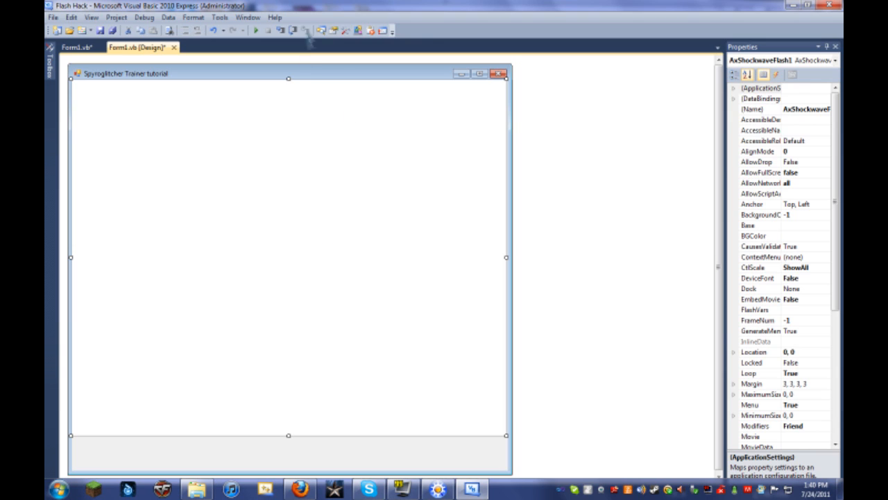
mouse_move(249, 269)
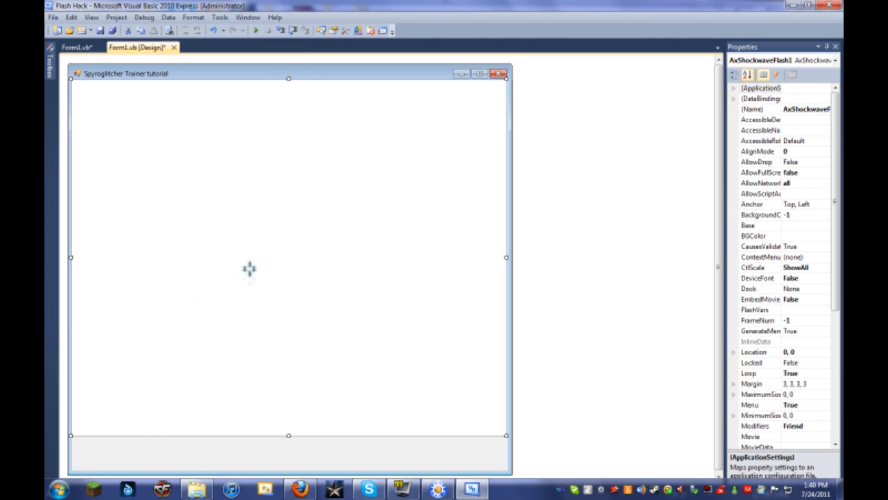
mouse_move(280, 202)
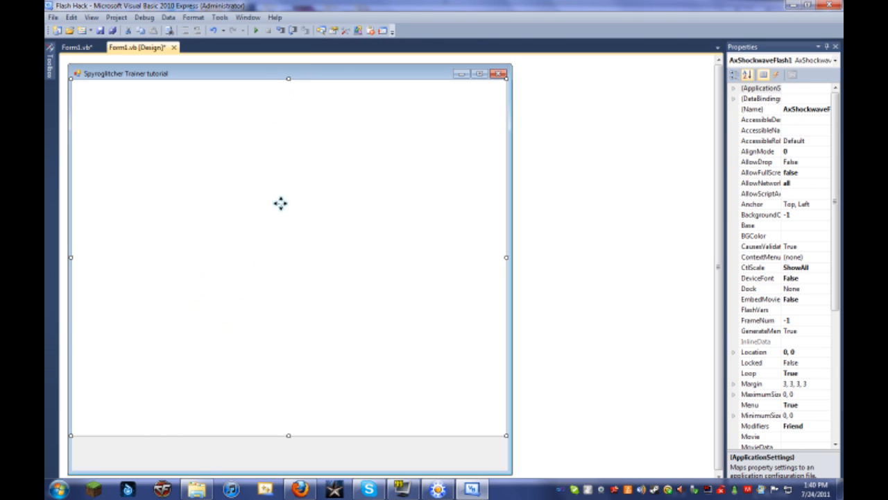
mouse_move(266, 402)
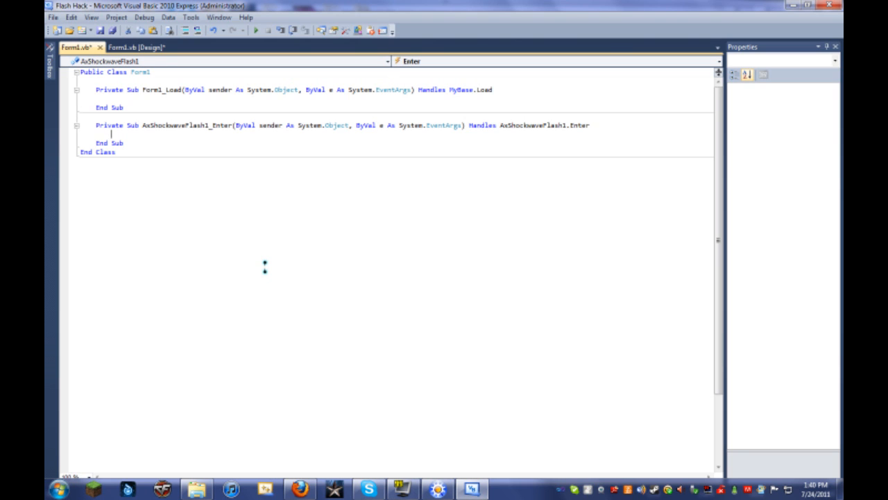
- Set the Flash player control's (Name) property to Game in the form designer
click(136, 47)
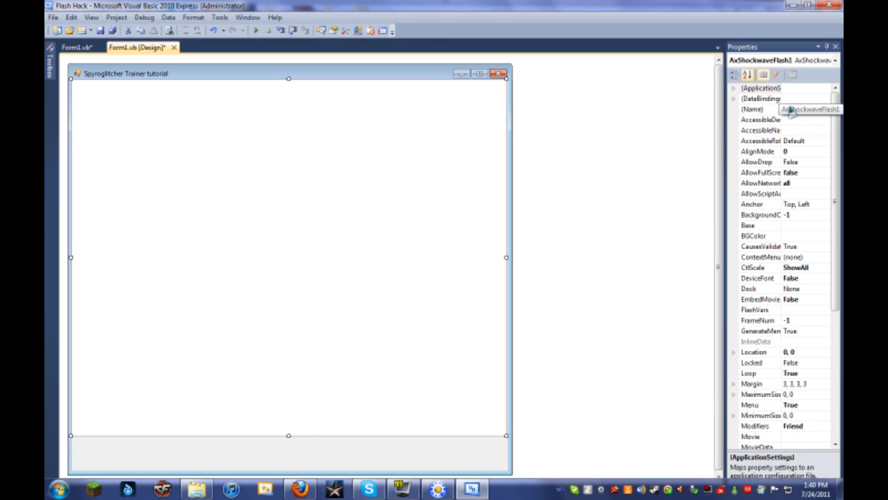
click(752, 108)
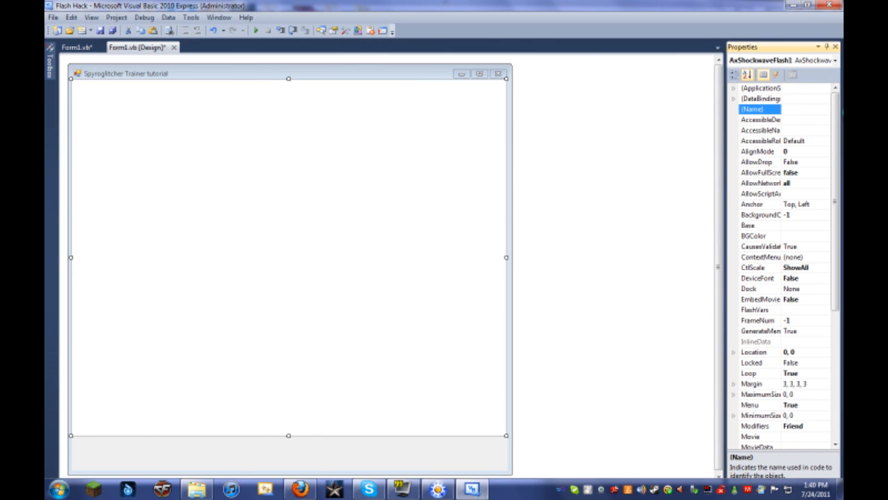
text(Game)
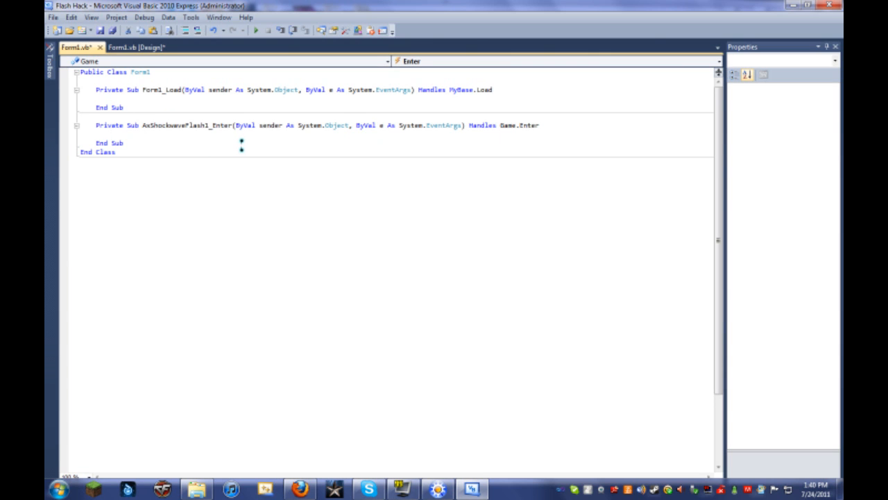
- Write Game.Movie = the Stick RPG SWF URL in the Enter handler and start debugging
text(Game.Movie = "http://www.andkon.com/arcade/adventureaction/stickrpg/andkon170.swf)
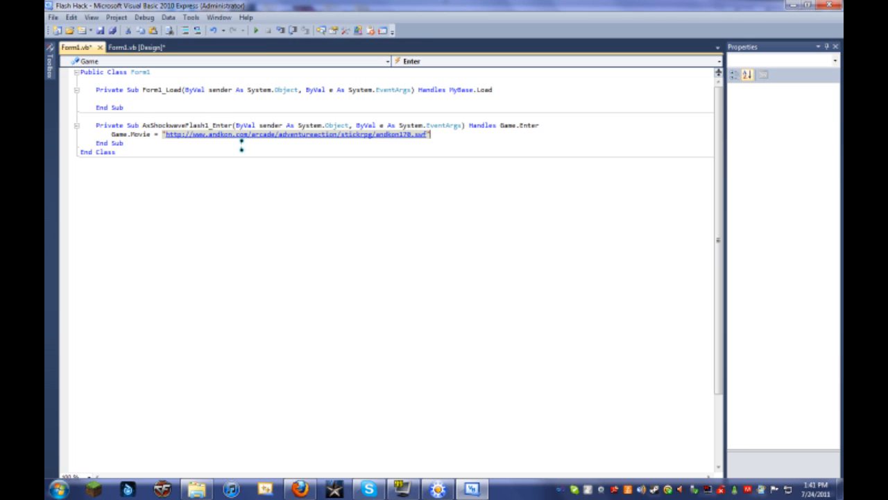
mouse_move(255, 31)
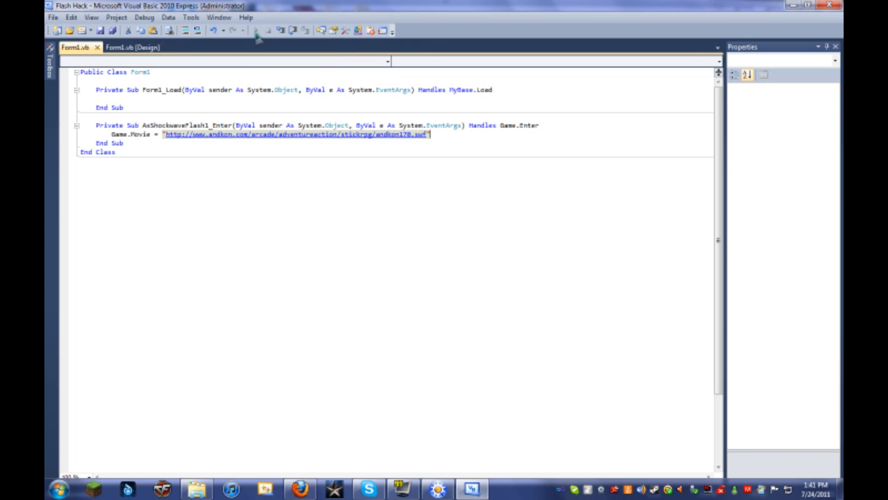
click(256, 30)
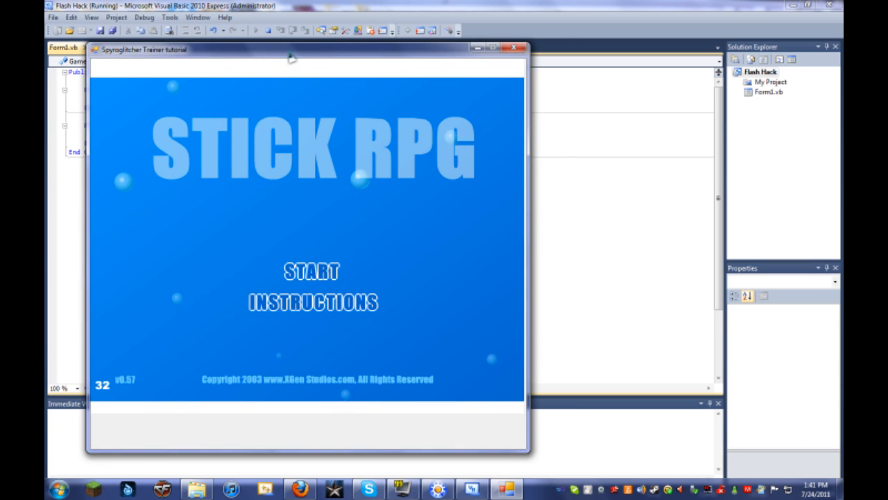
- Start a new Stick RPG game in the running trainer, name the character 'ngiuwrgrwe' and adjust its stats
drag(291, 57, 410, 61)
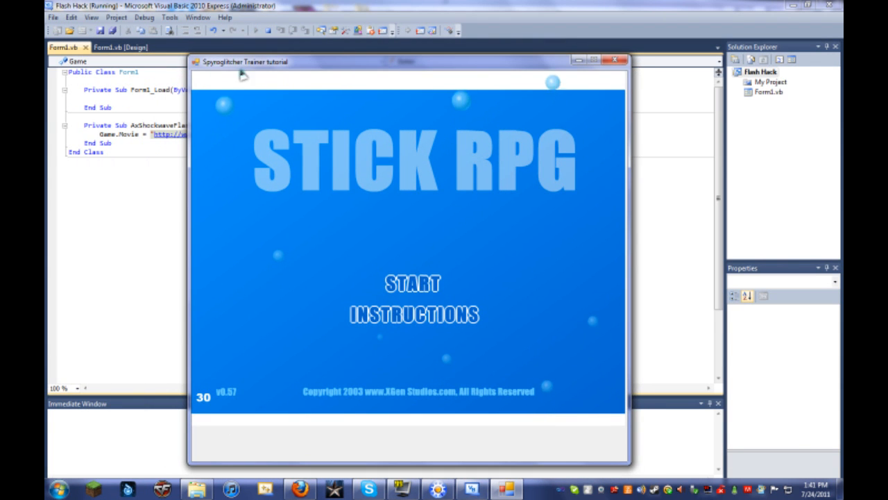
click(414, 283)
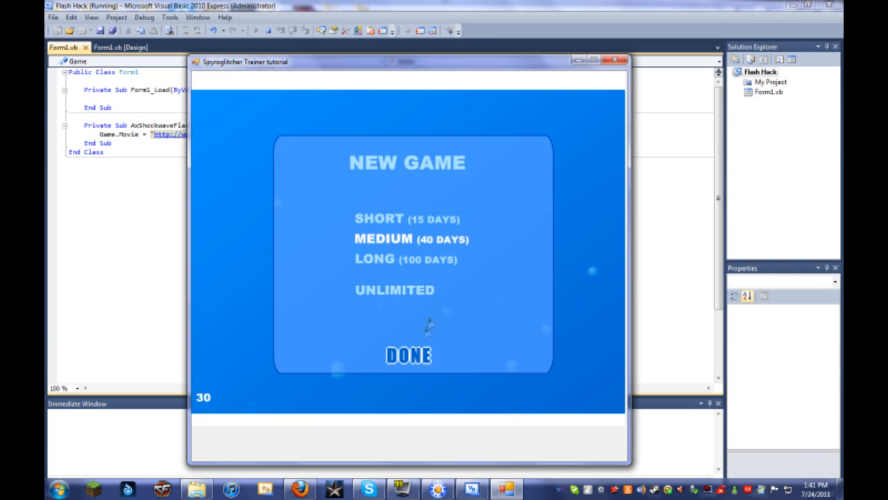
click(407, 356)
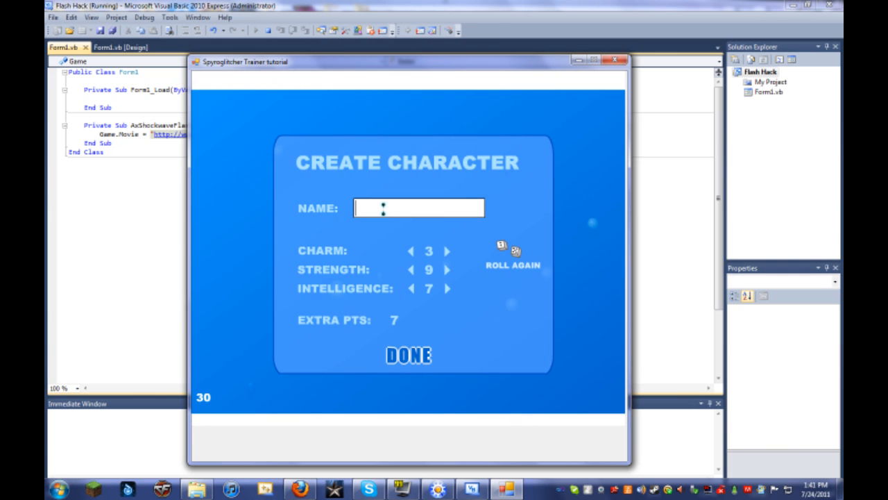
text(ngiuwrgrwe)
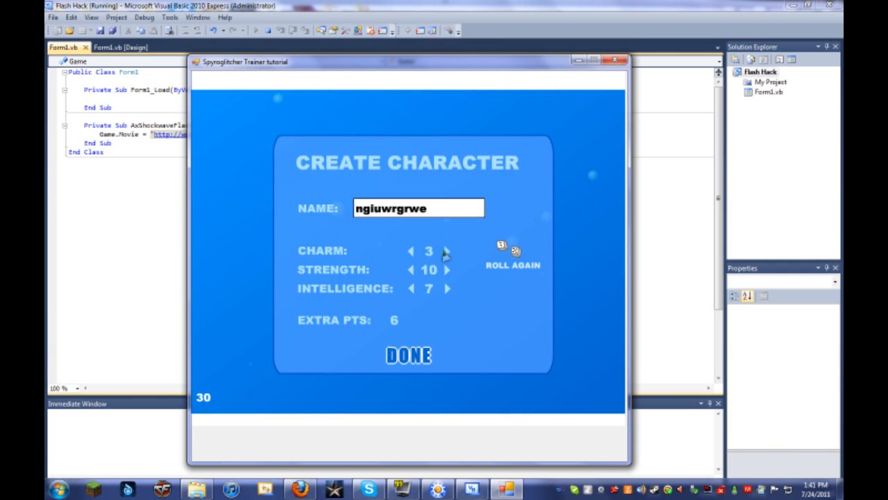
click(408, 355)
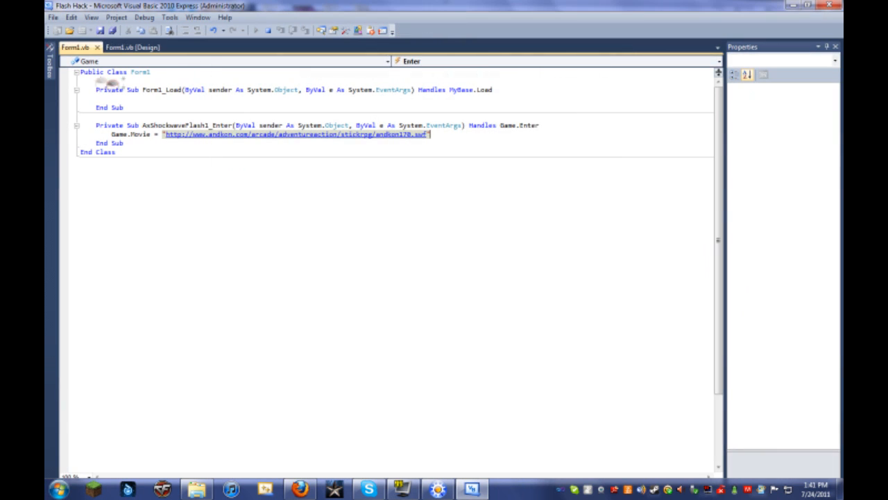
- Select the trainer form in the designer and place a Button on its bottom strip
click(132, 48)
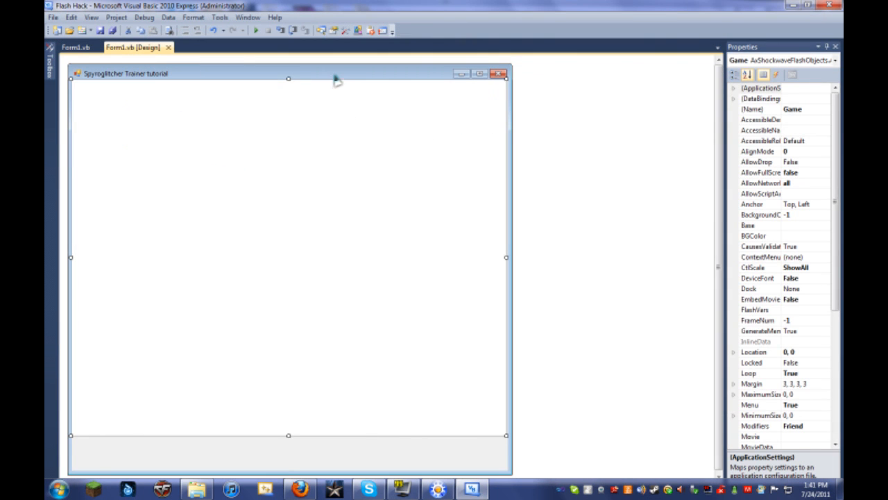
click(289, 278)
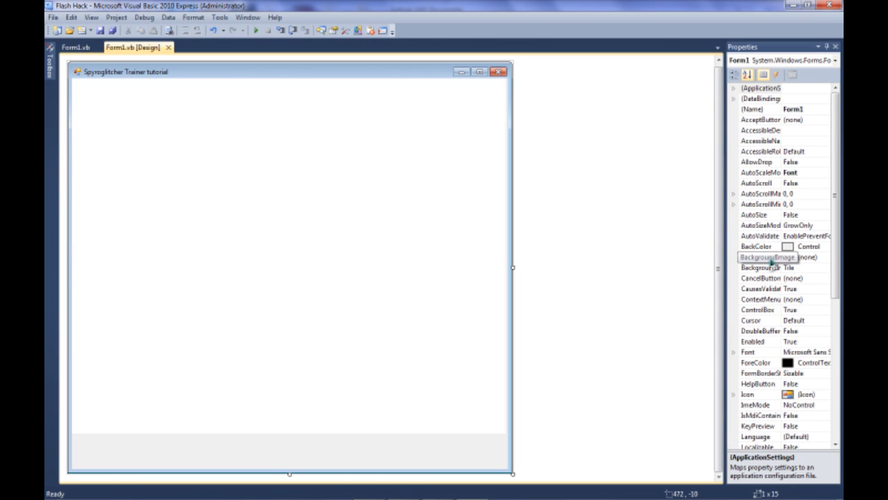
click(763, 151)
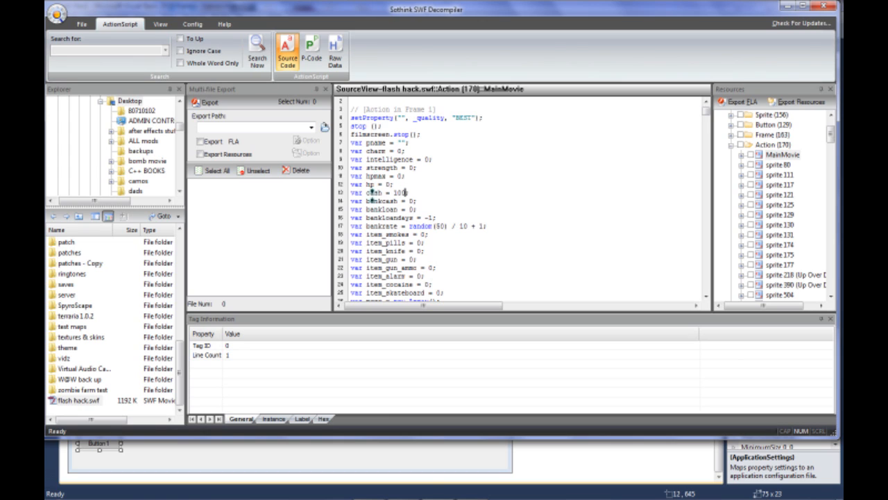
- Select the cash variable on the var cash line of MainMovie's ActionScript source
double_click(374, 191)
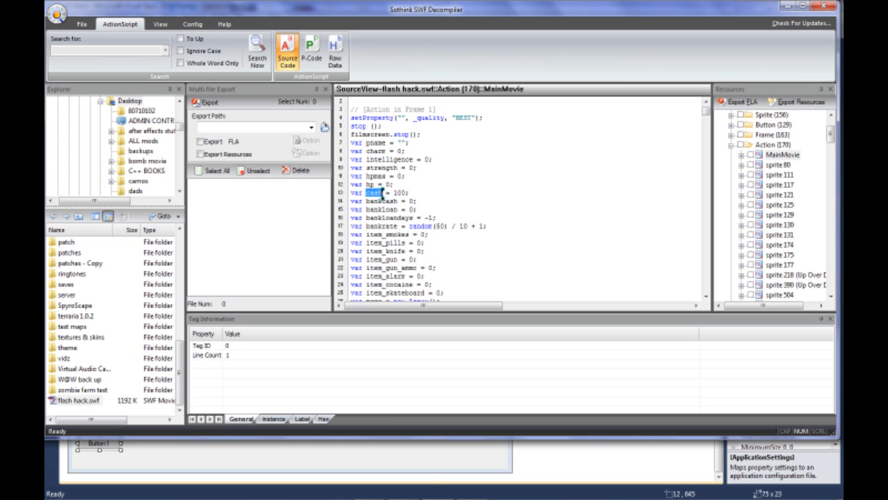
right_click(377, 193)
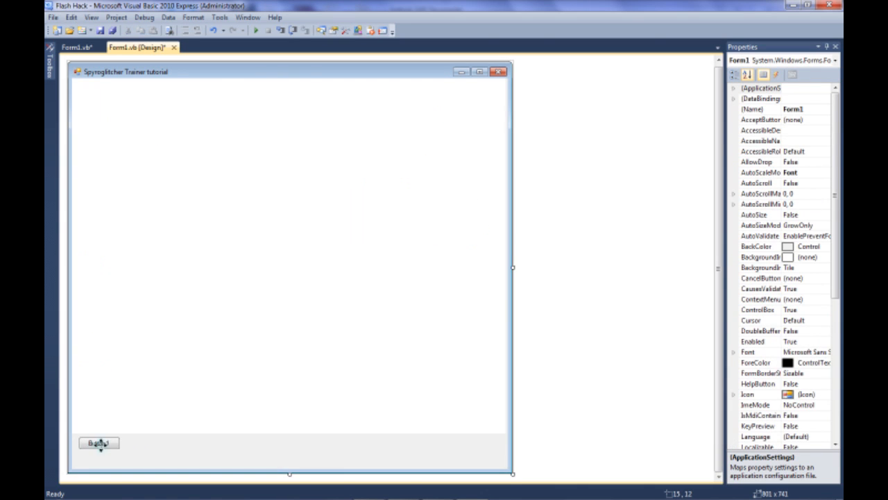
- Try Max Cash as the button's (Name), cancel the invalid-name error and restore Button1
click(98, 442)
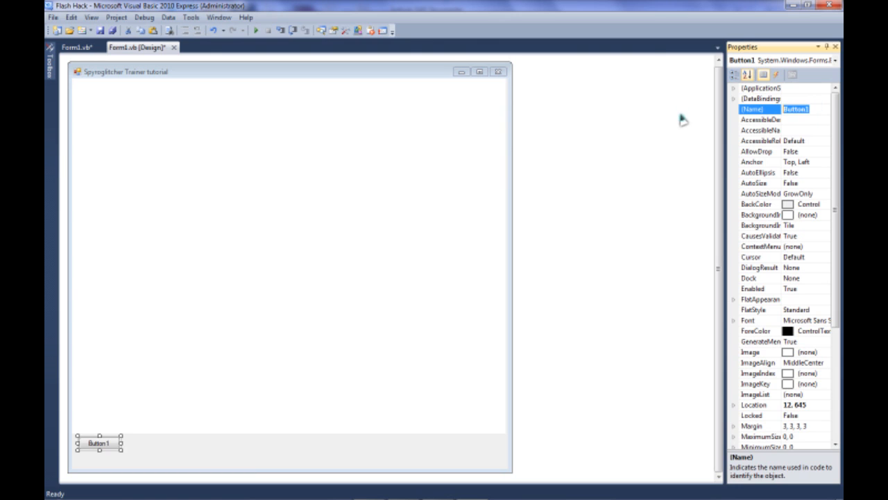
text(Max Cash)
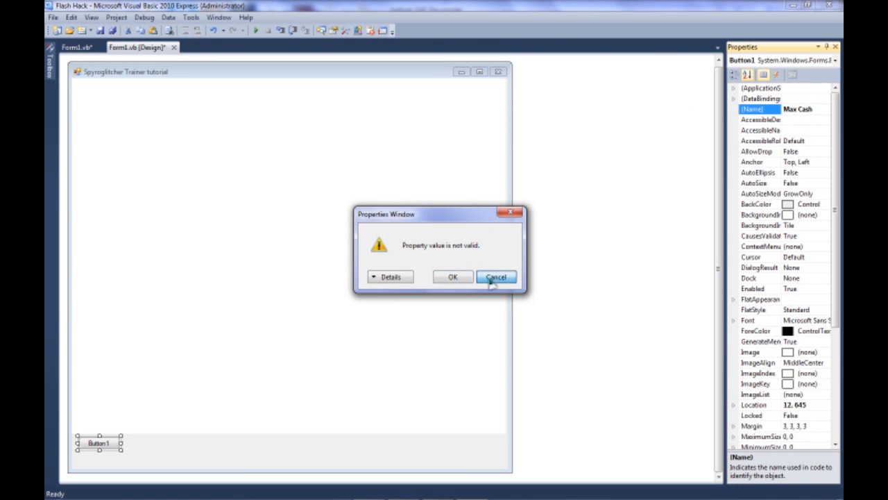
click(495, 276)
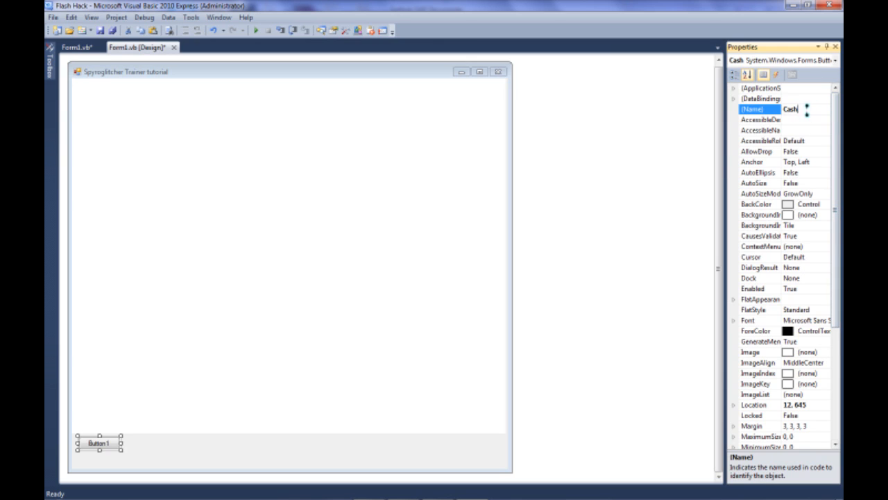
text(Button1)
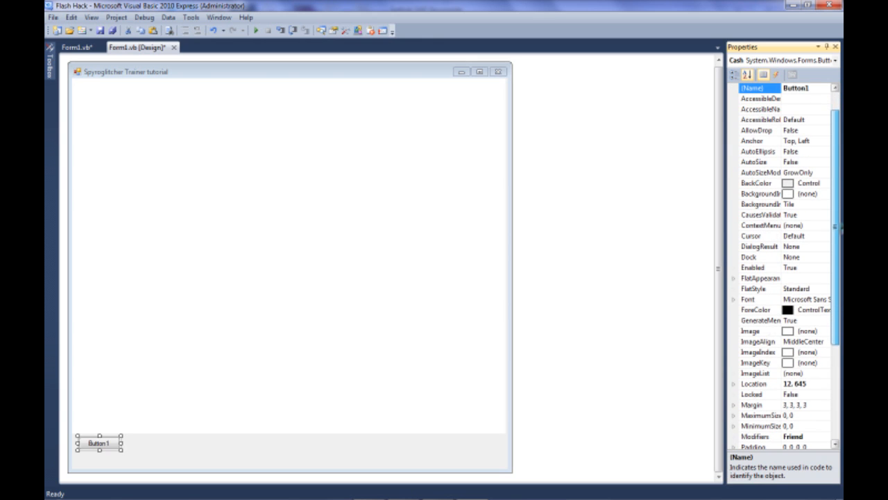
- Set the button's Text property to Max Cash
click(760, 394)
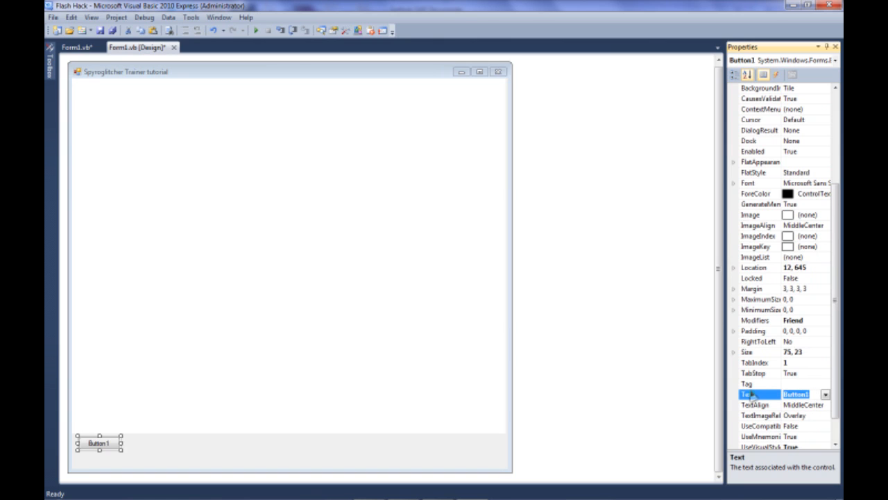
text(Max Cash)
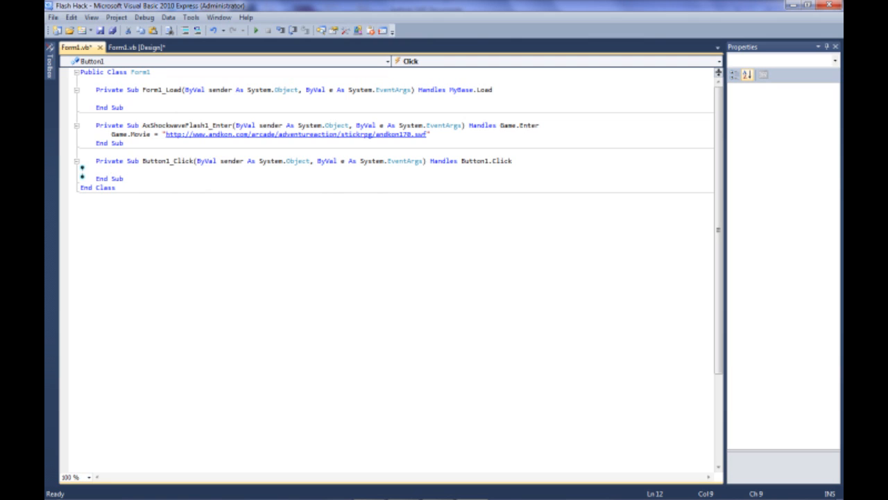
- Begin the Button1_Click line with Call Game.SetVariable, accepting the suggested method
text(Call)
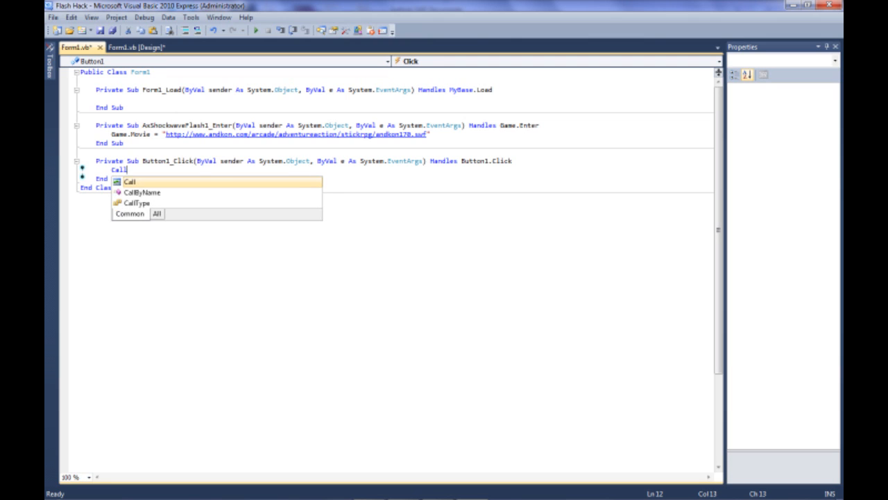
text(Game.e)
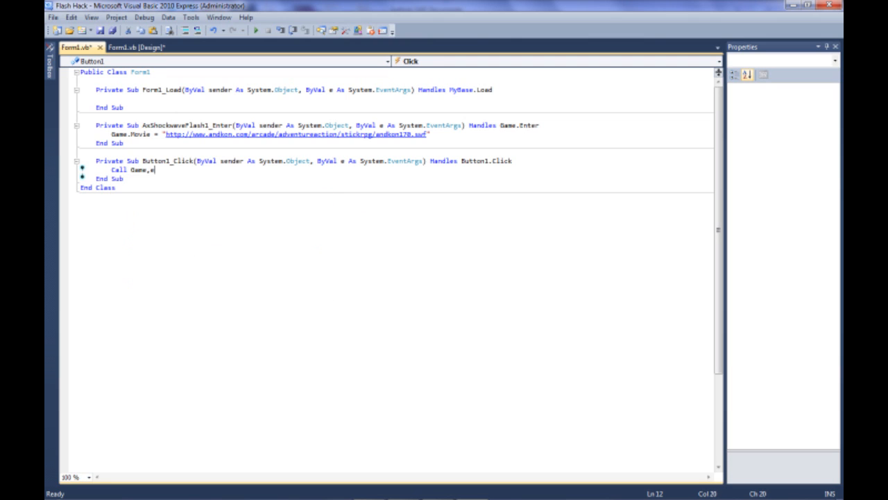
text(.)
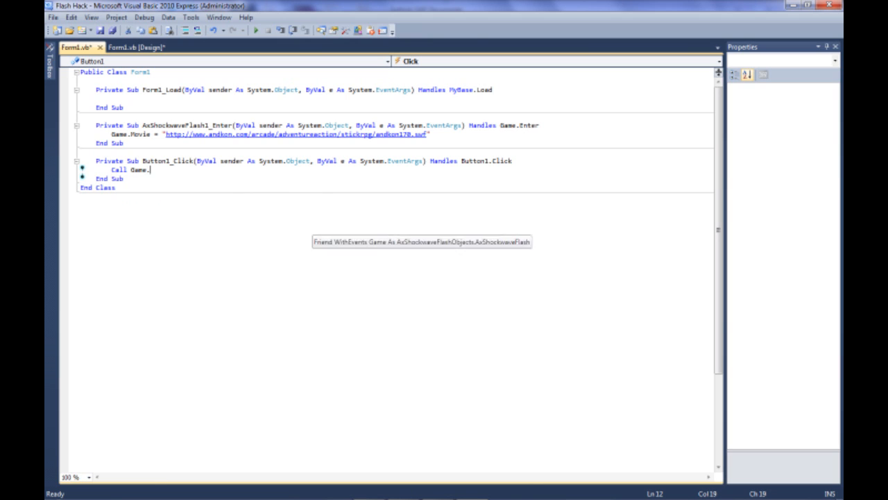
text(SetVariable()
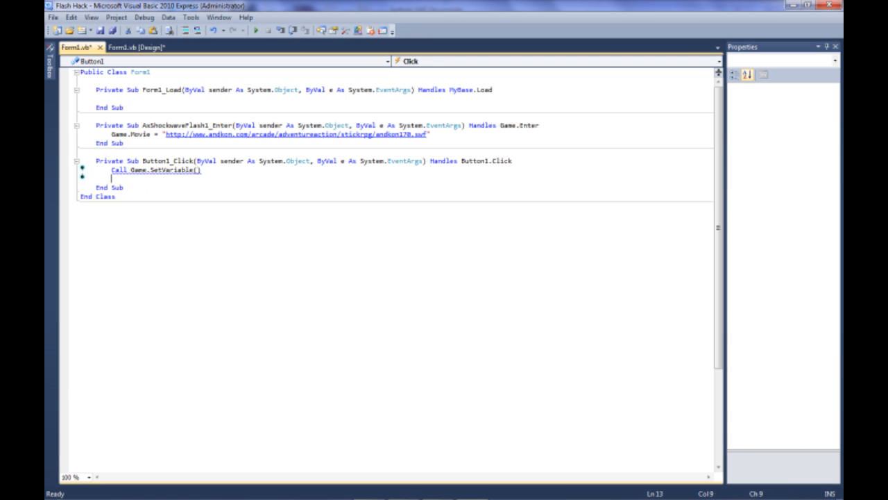
key(Backspace)
text(")
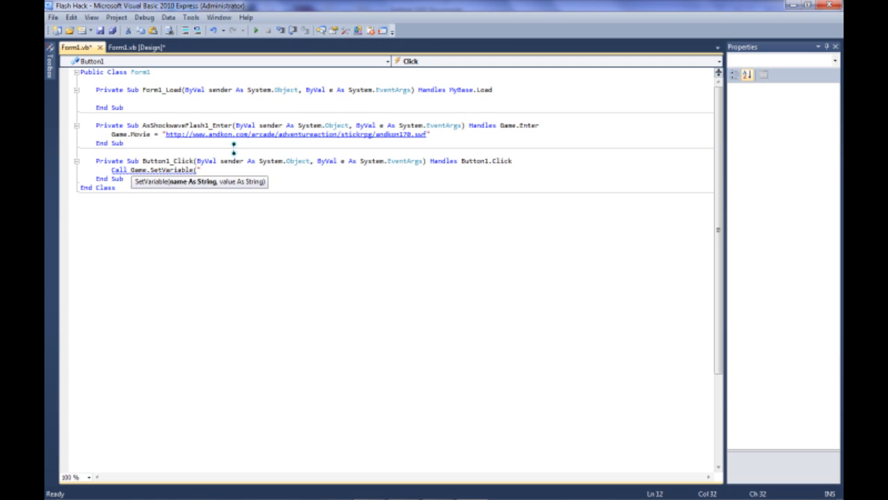
- Complete the call with arguments "_root.cash" and "50000"
text(_root)
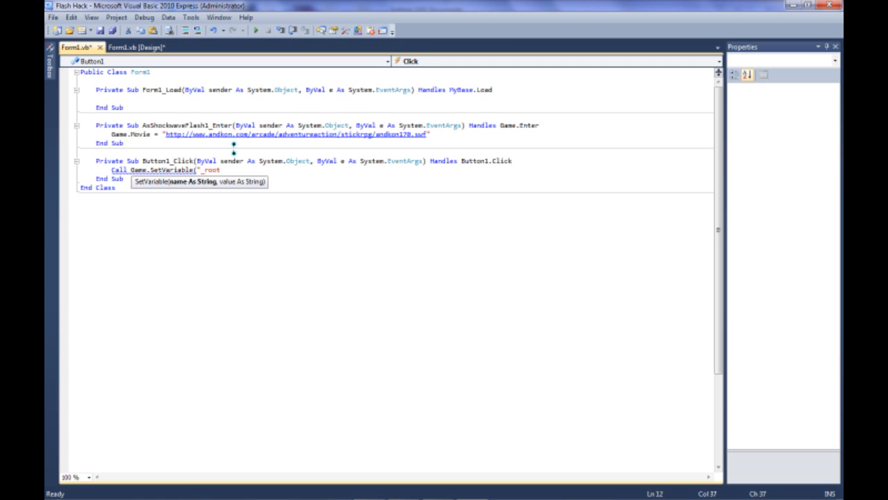
text(.)
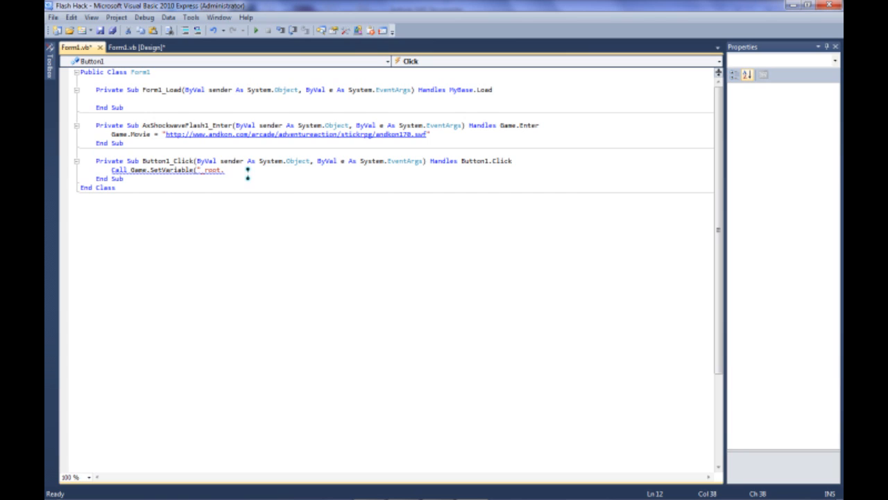
text(cash")
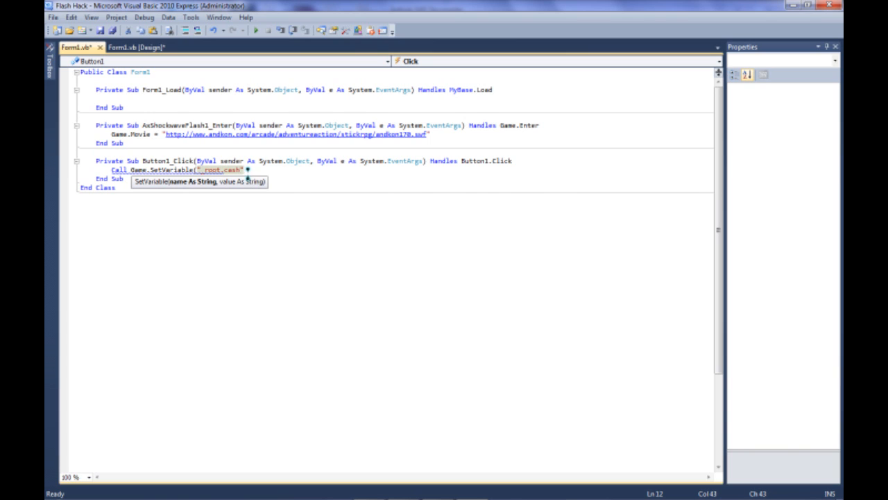
text(,)
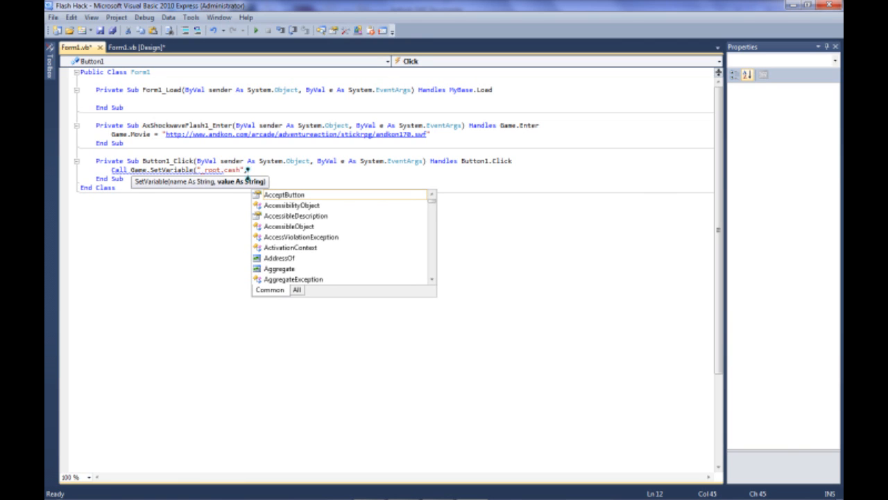
mouse_move(284, 194)
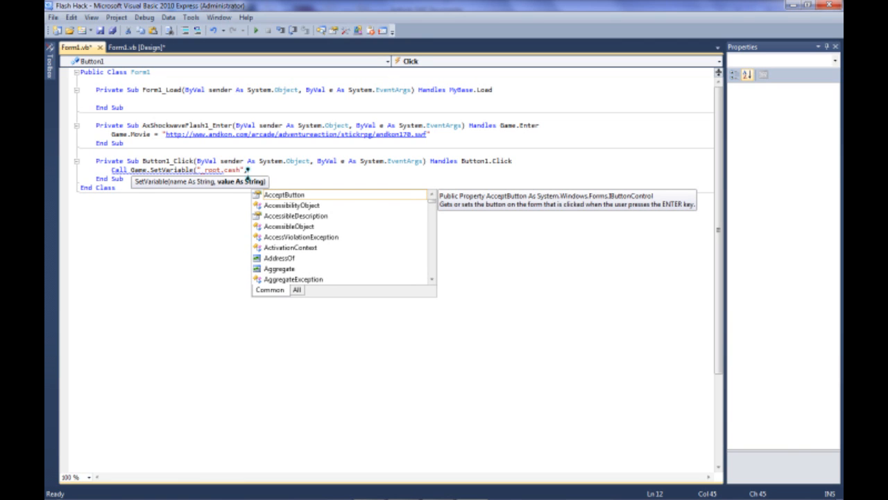
text(500)
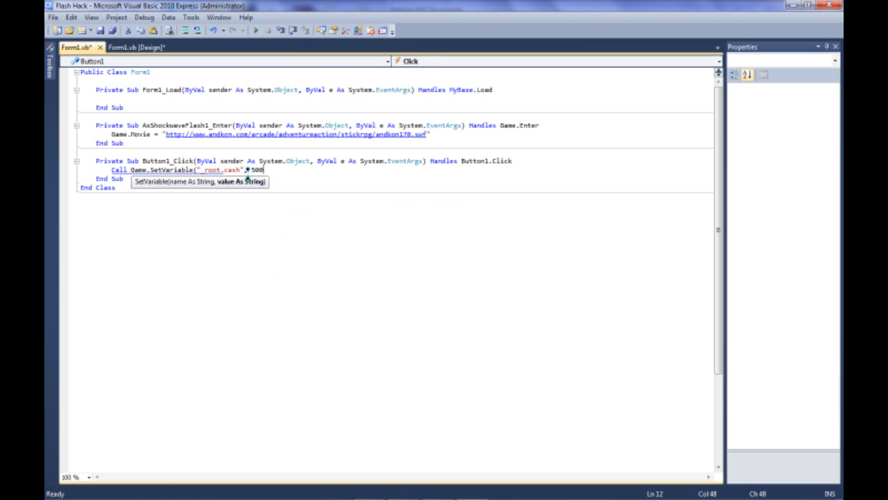
text(00)
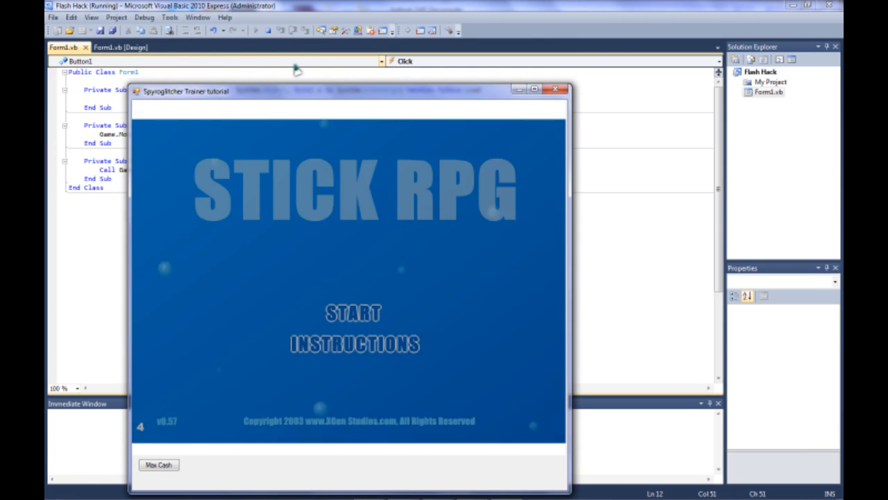
- Pick a game length and finish character creation in the running Stick RPG trainer
click(353, 313)
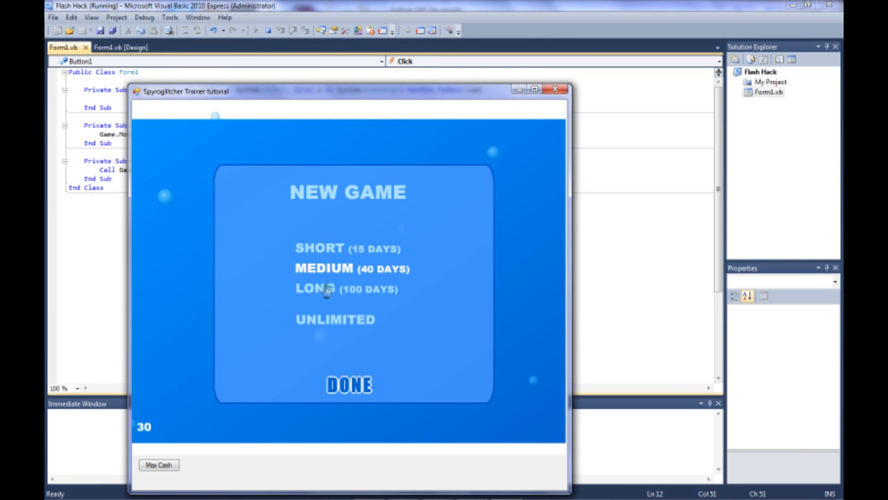
click(348, 386)
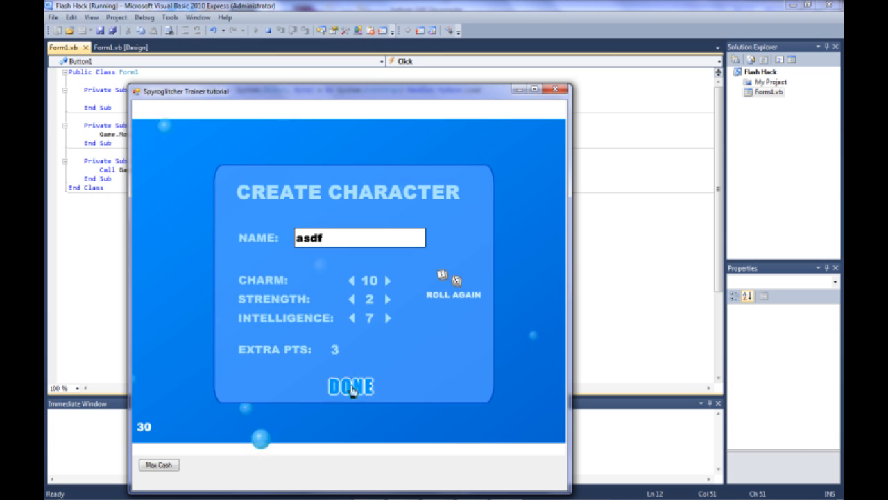
click(350, 386)
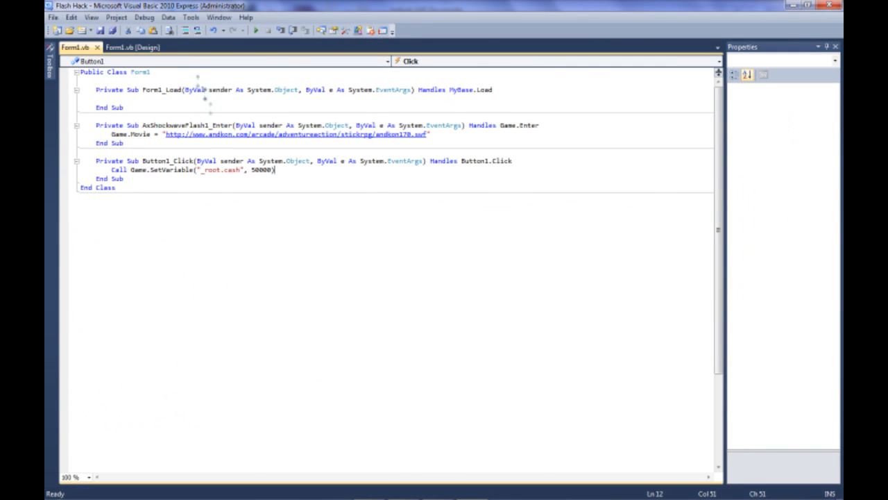
- Add a TextBox beside the button, confirm its (Name) is TextBox1 and return to Form1's code
click(132, 47)
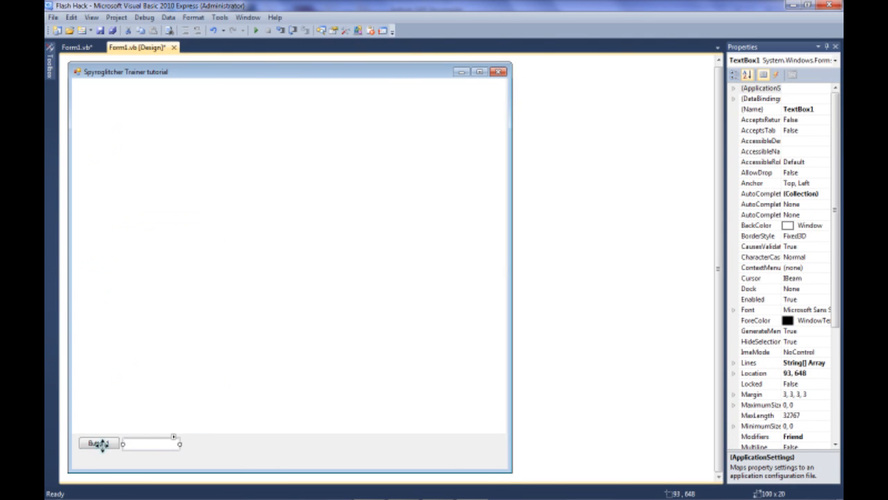
click(99, 443)
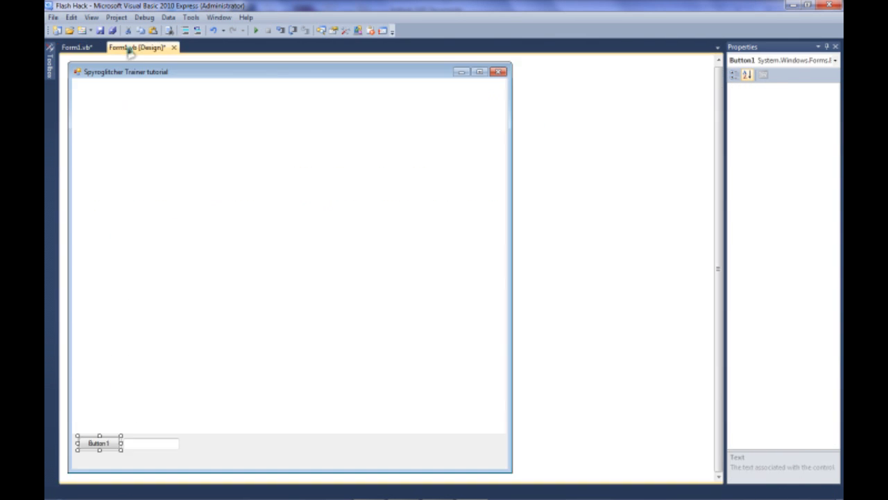
click(150, 444)
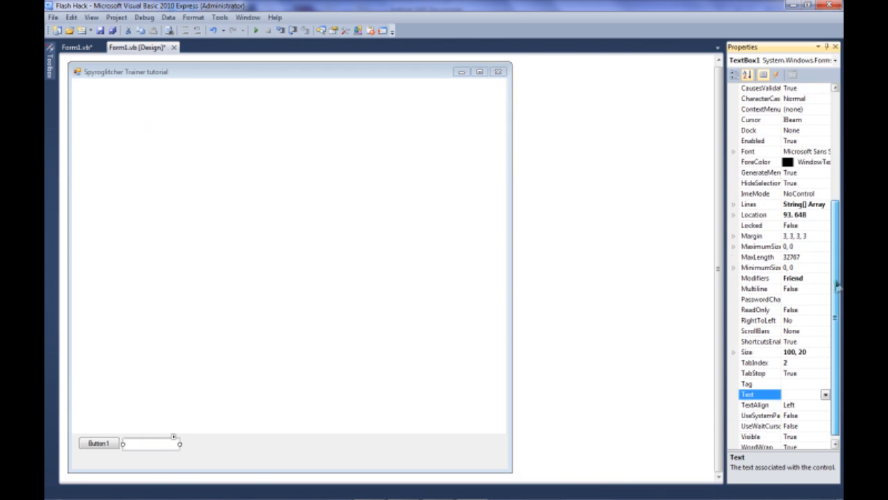
scroll(up, 3)
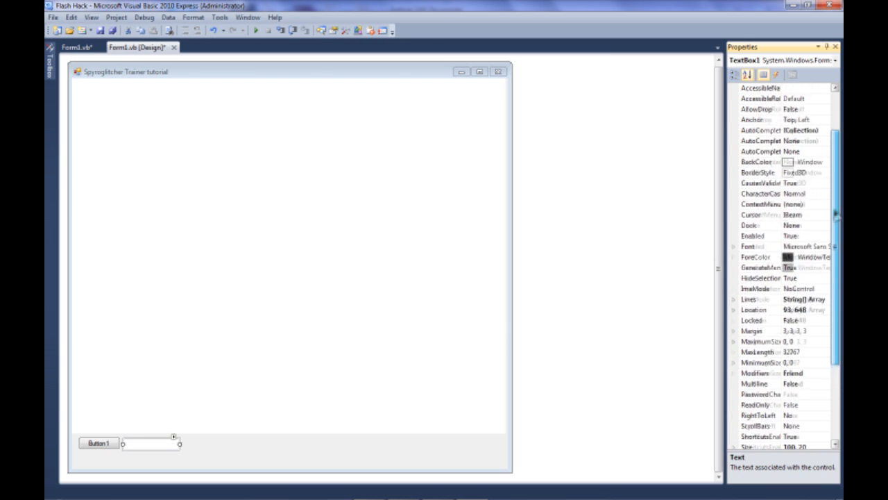
scroll(up, 3)
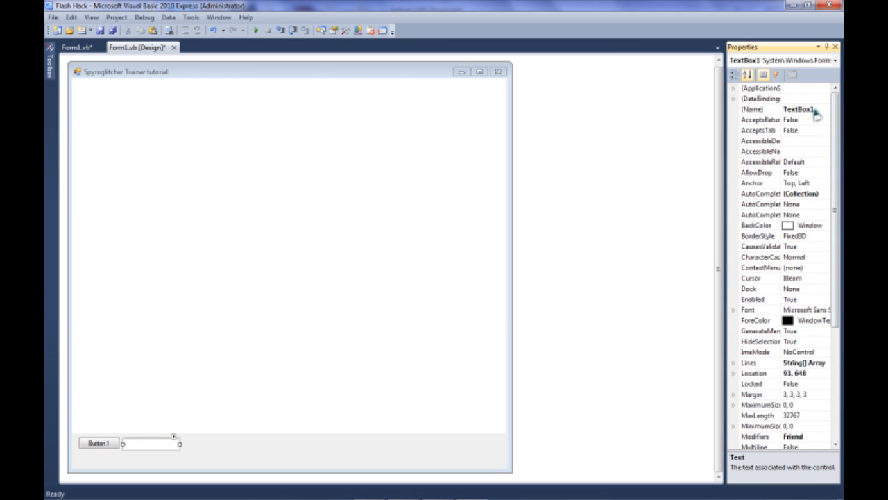
click(752, 108)
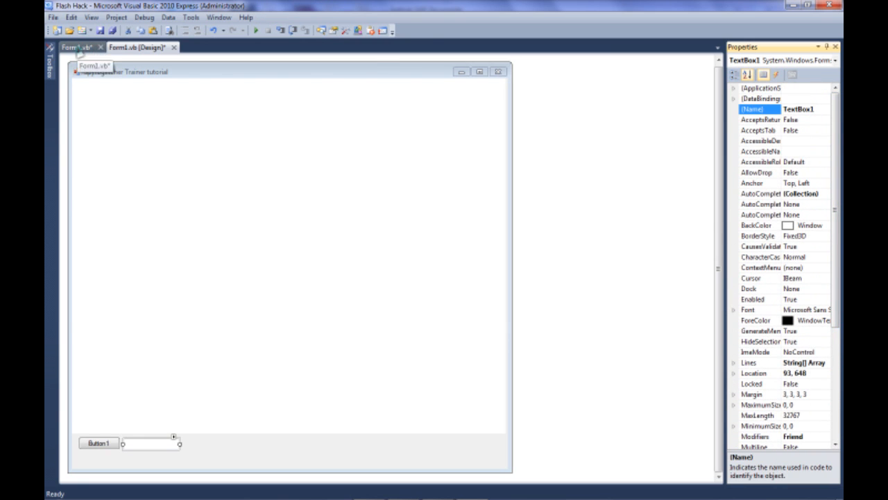
click(75, 47)
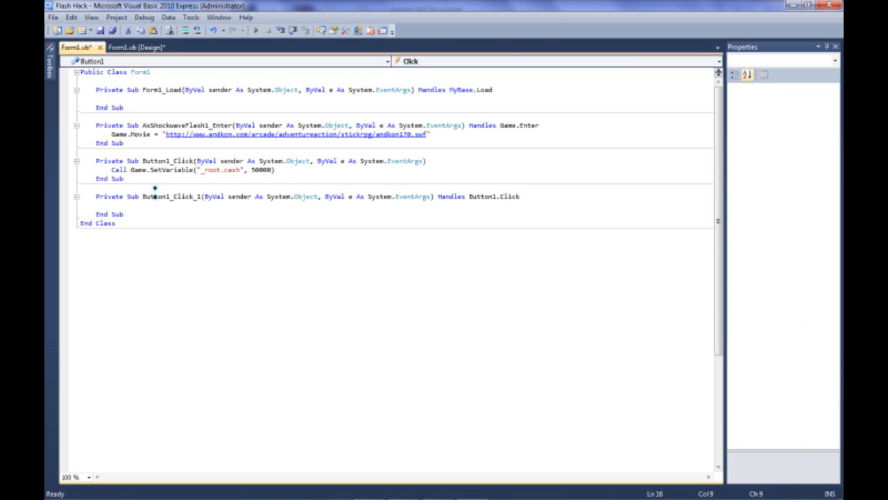
- Begin Button1_Click_1 with Call Game.SetVariable("_root.cash
text(Call)
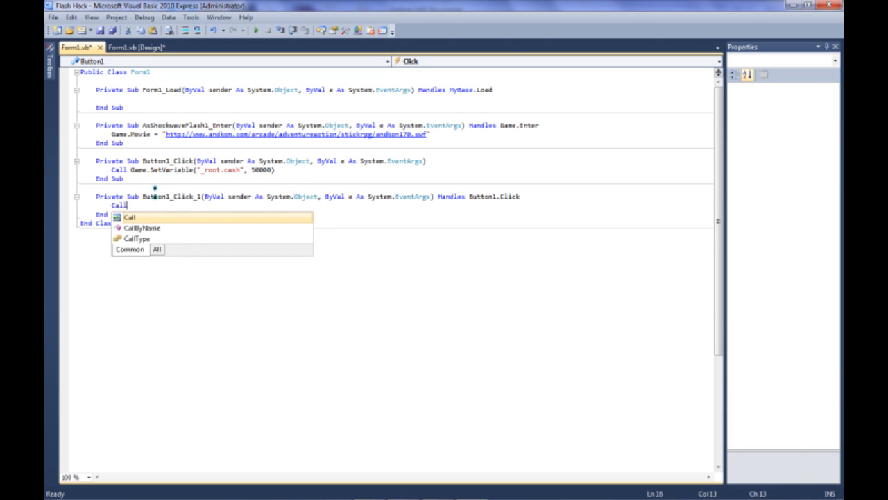
text(Game.SetV)
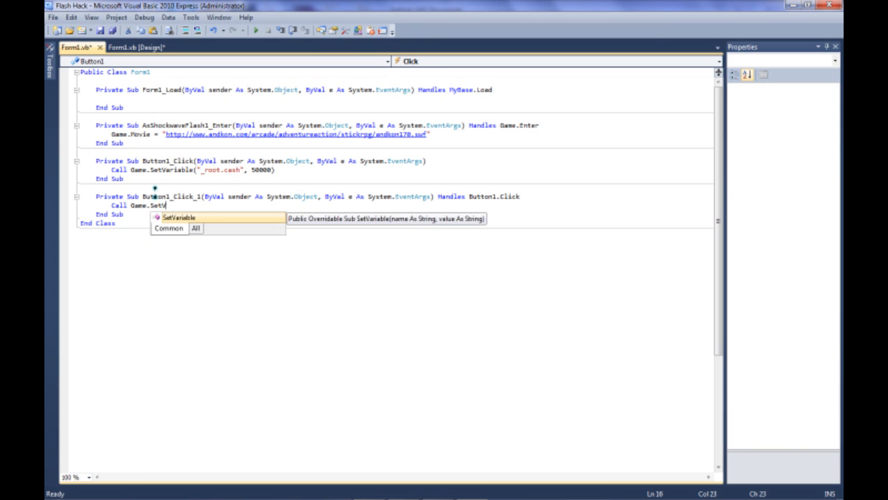
text(()
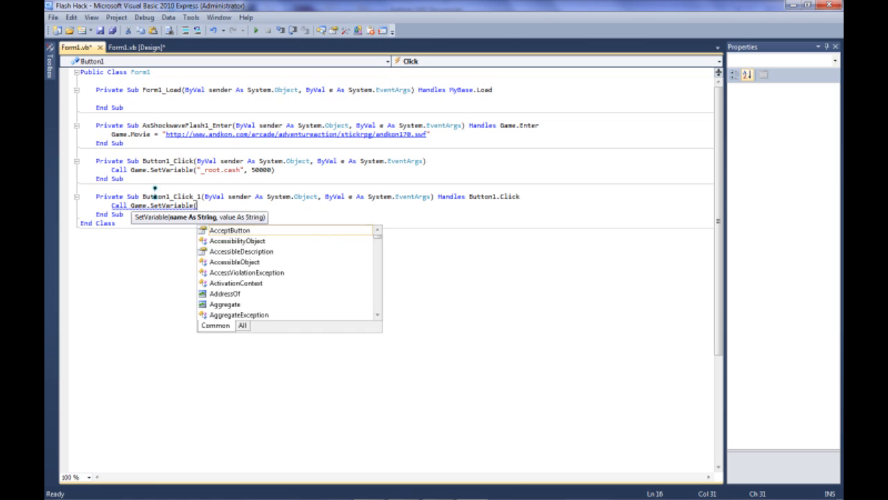
text(")
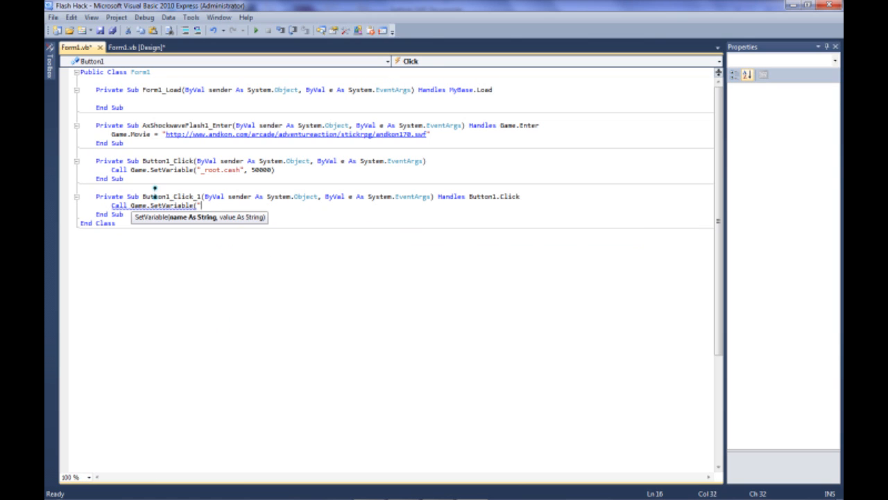
text(_root.)
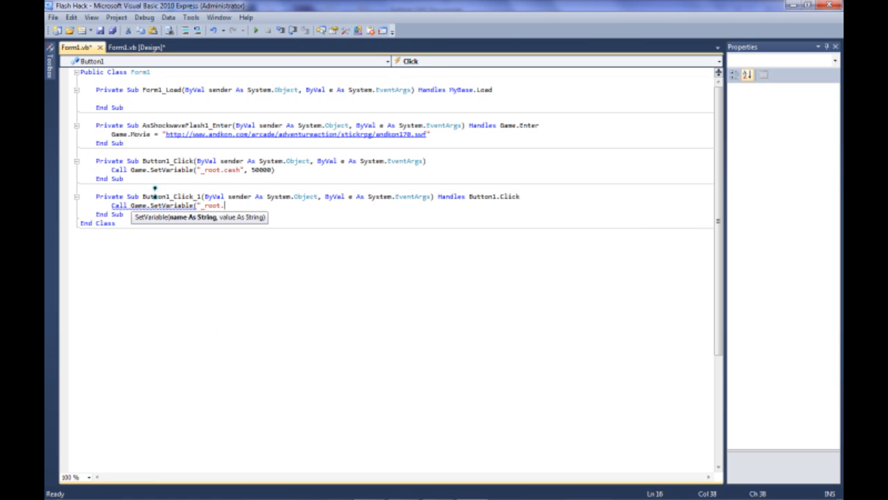
text(cash)
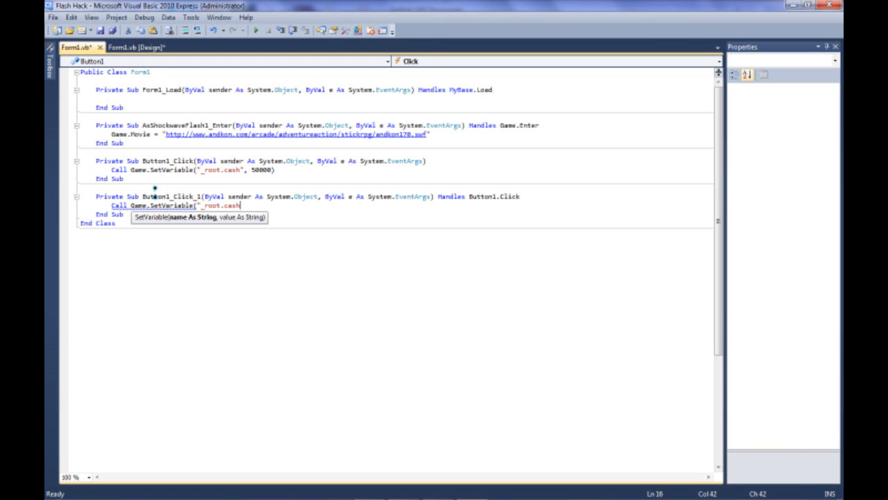
- Finish the call with TextBox1.Text as the value and start debugging the trainer
text(,)
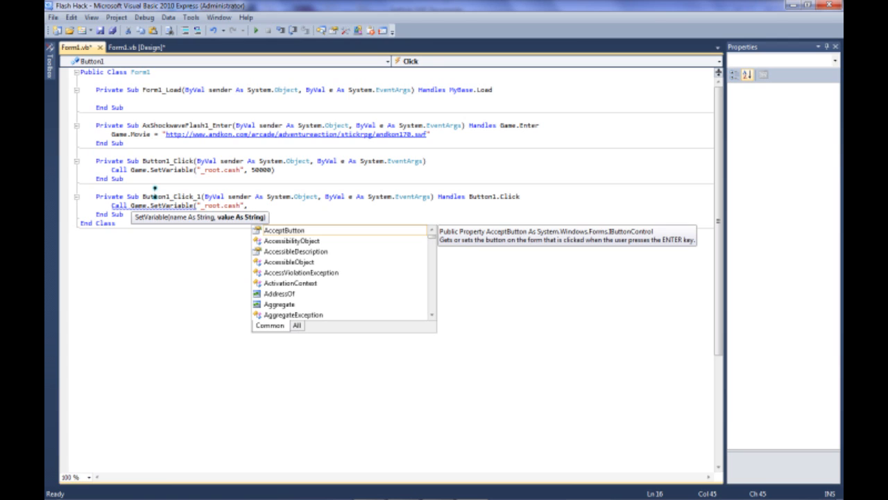
text(Textbot)
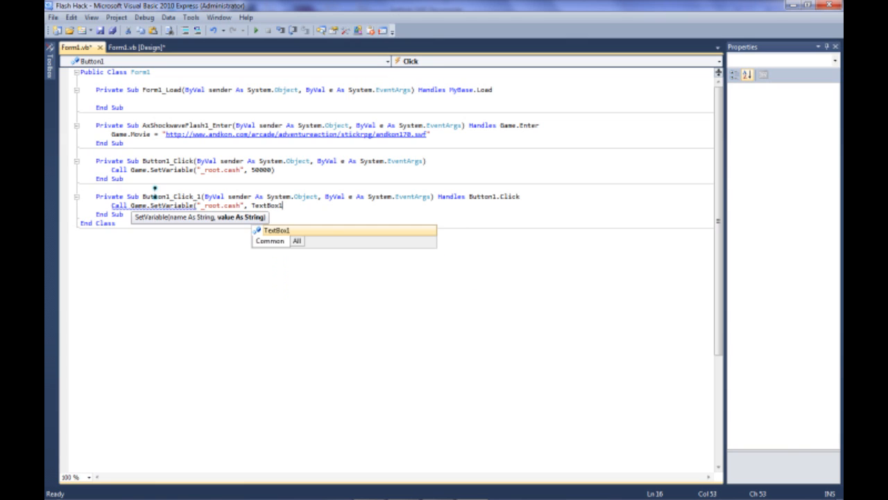
text(.Text)
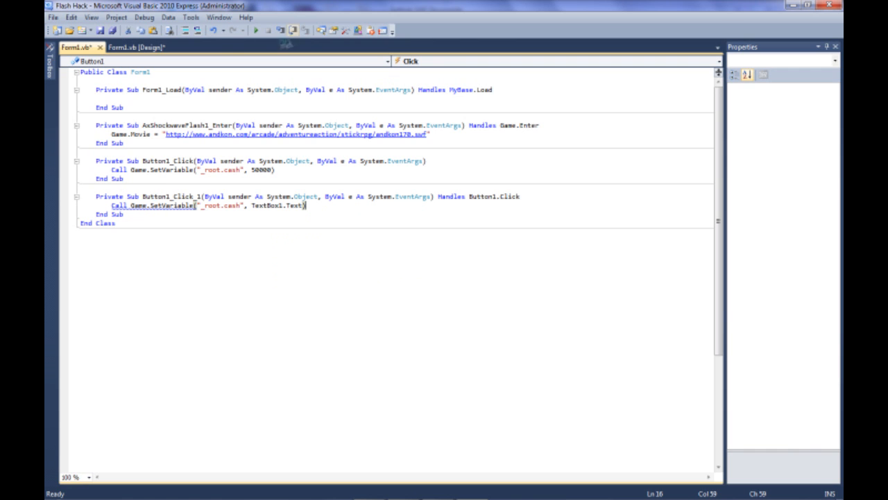
click(255, 30)
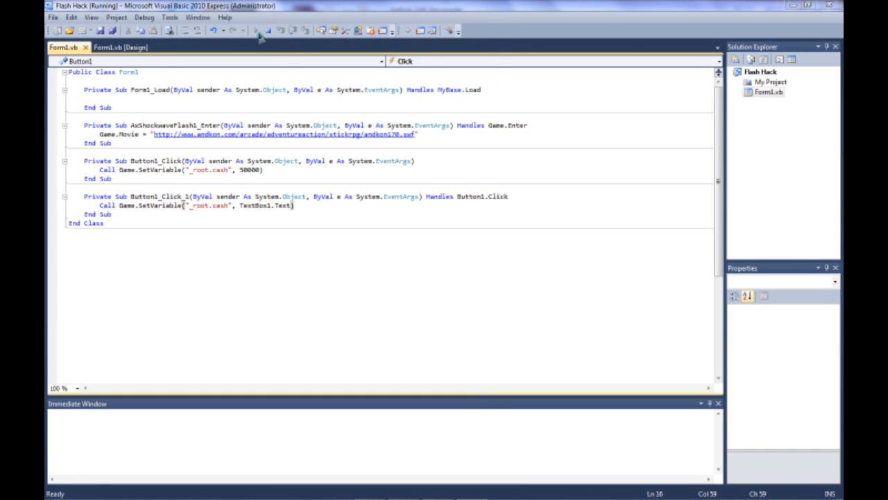
- Start a new Stick RPG game, create a character, and apply the text-box cash value 99999
click(255, 31)
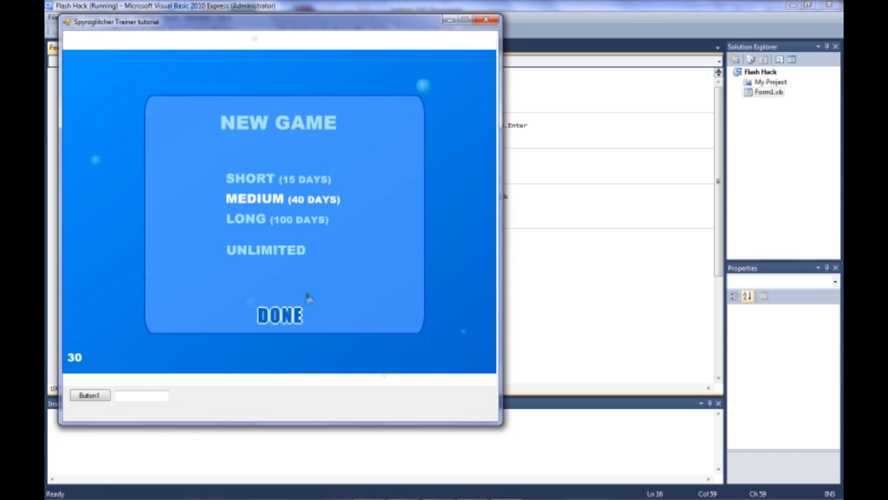
click(279, 315)
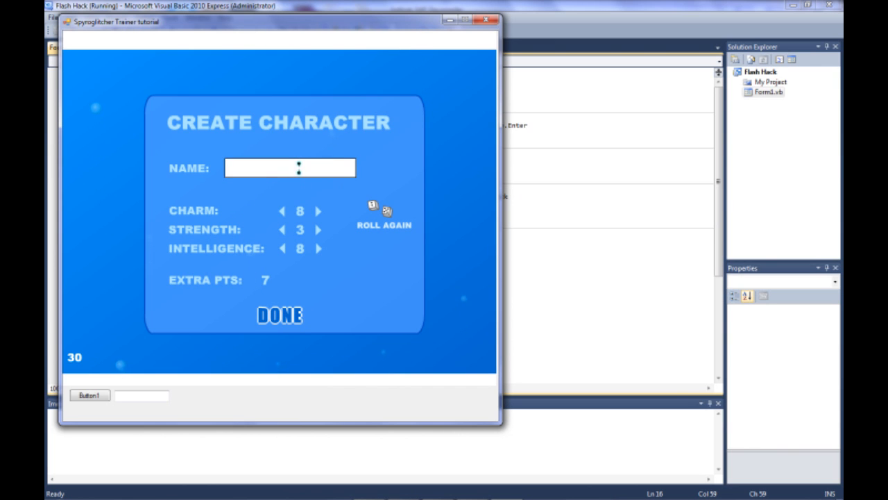
click(279, 315)
text(99999)
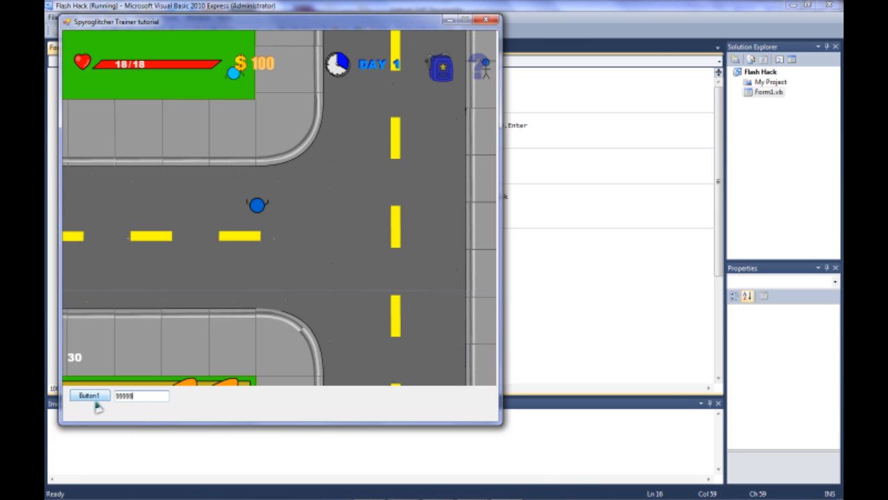
click(89, 394)
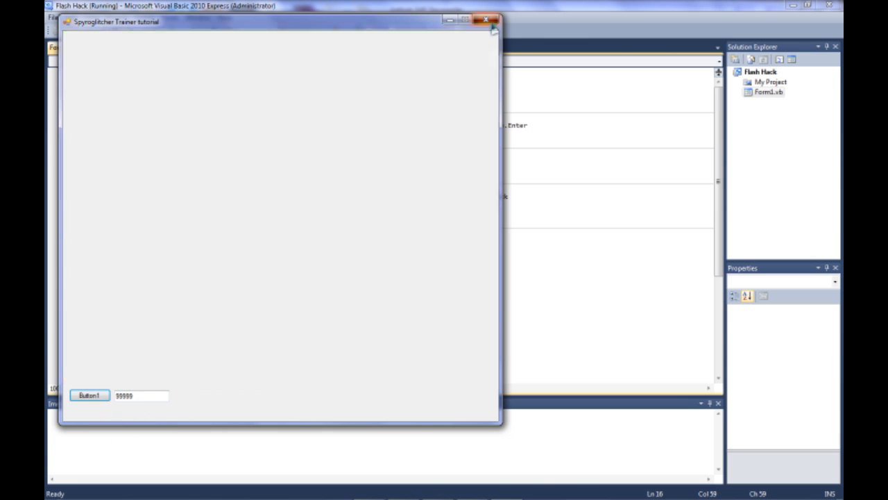
- Close the trainer window and return to the Form1.vb design view
click(489, 23)
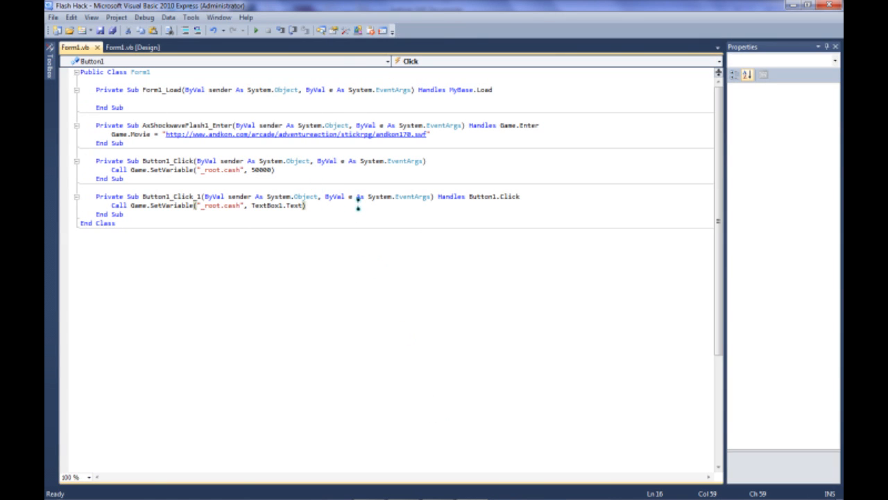
click(132, 47)
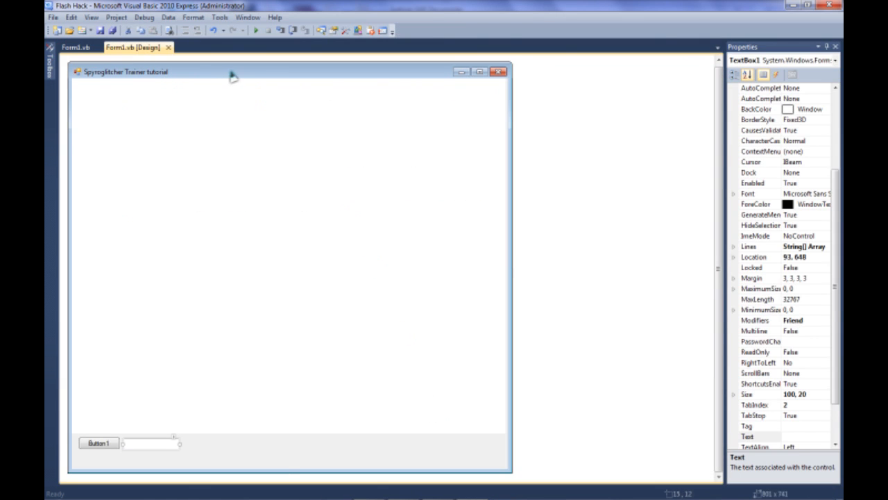
click(312, 278)
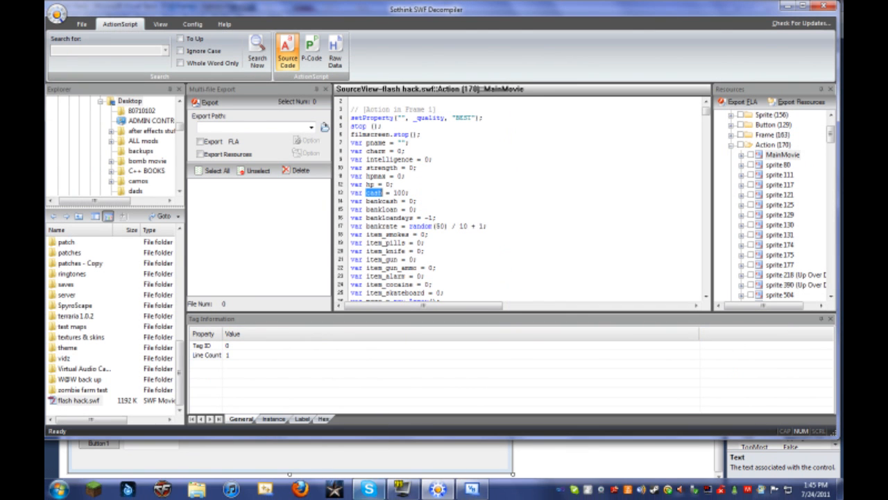
mouse_move(472, 378)
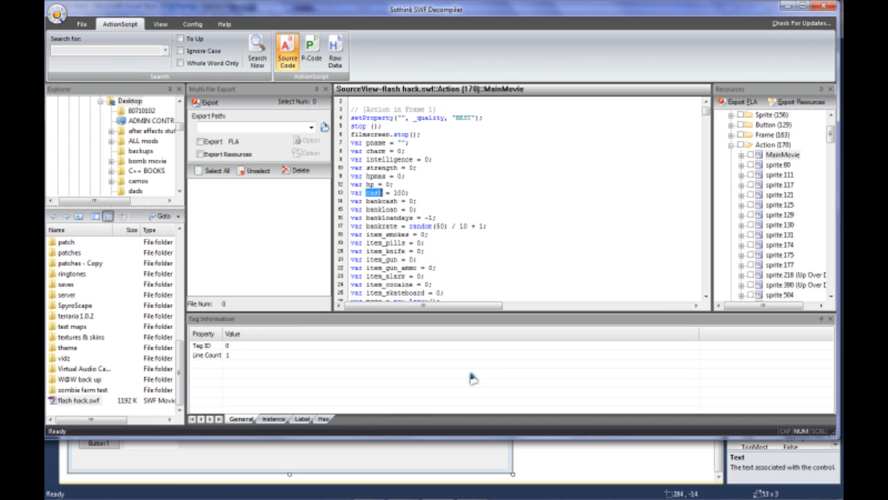